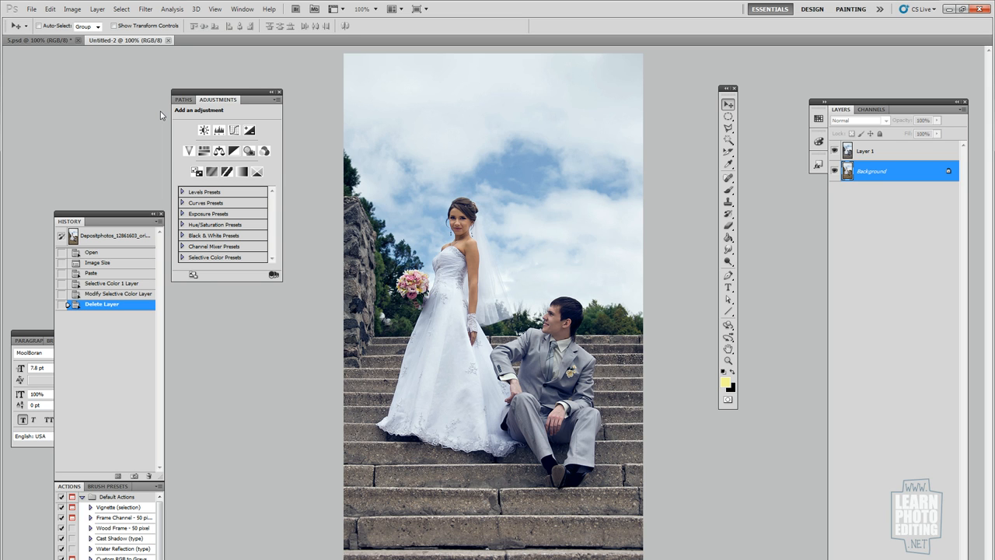
{"action": "mouse_move", "coordinate": [162, 114]}
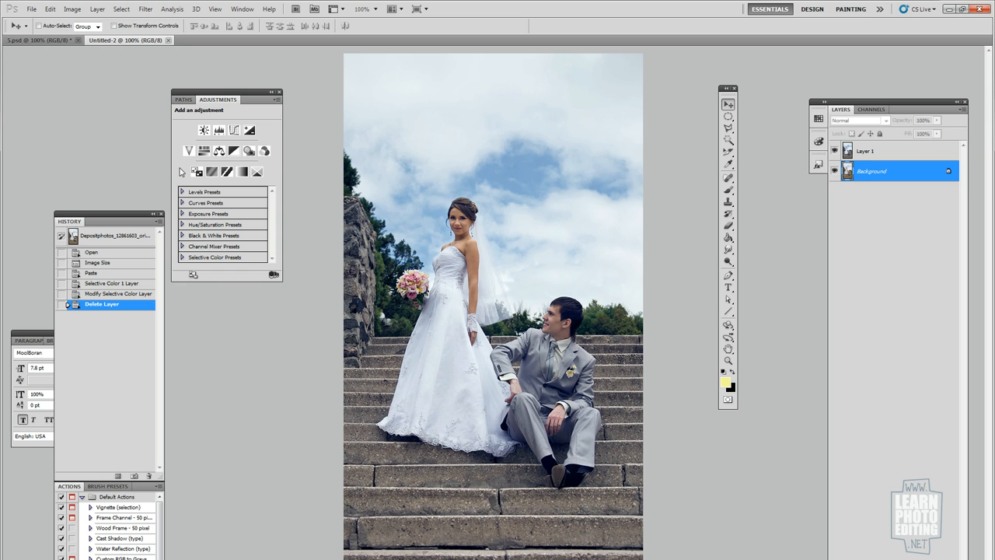
{"action": "mouse_move", "coordinate": [182, 171]}
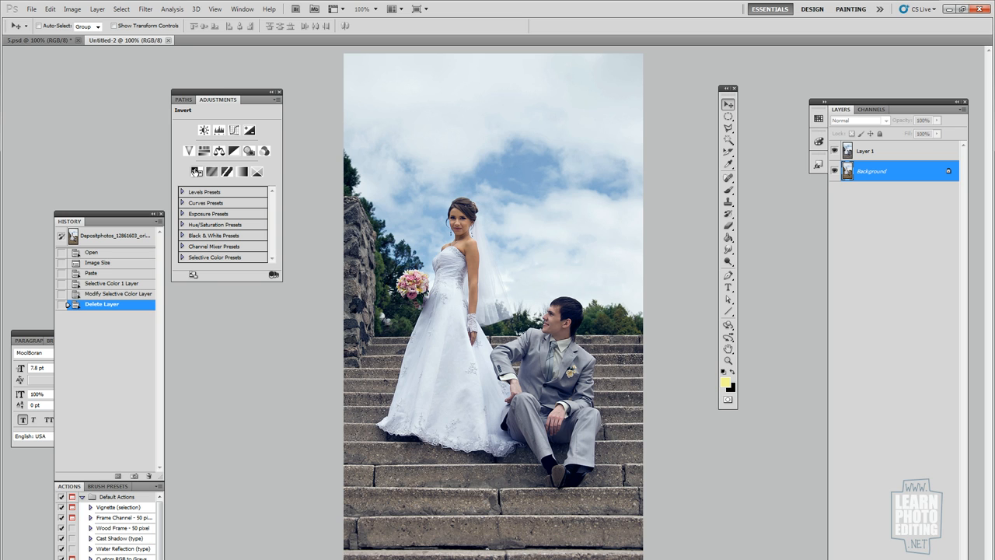
{"action": "mouse_move", "coordinate": [197, 171]}
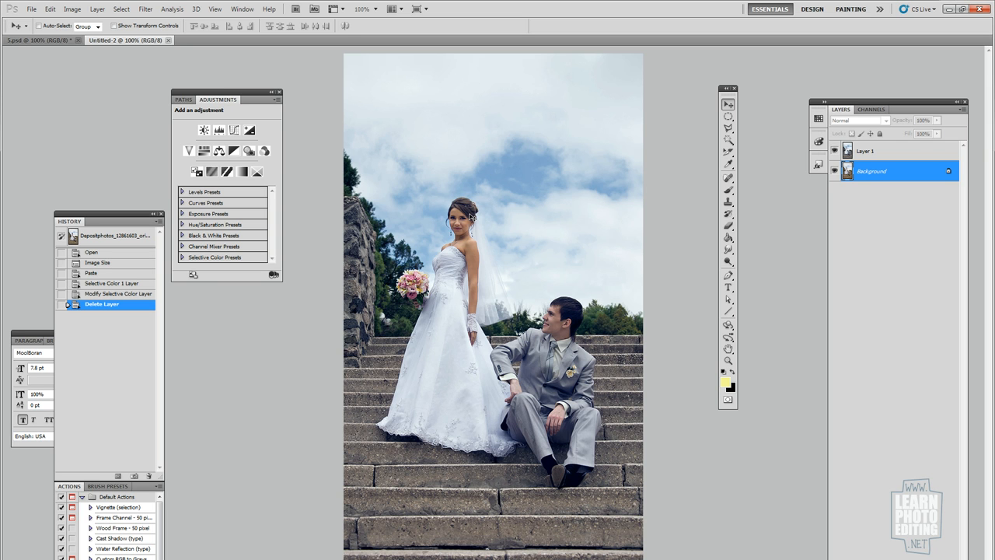
{"action": "mouse_move", "coordinate": [390, 197]}
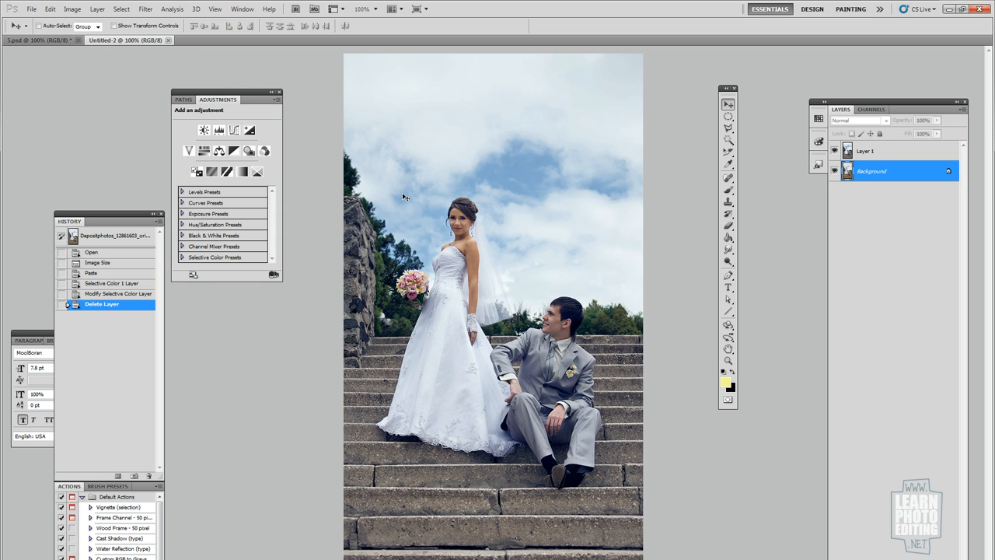
{"action": "mouse_move", "coordinate": [393, 235]}
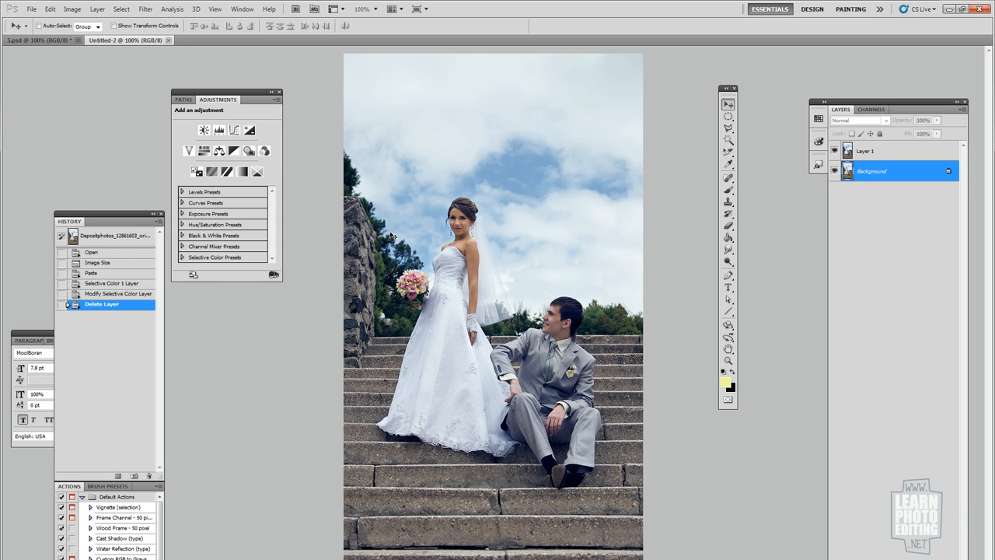
{"action": "mouse_move", "coordinate": [585, 254]}
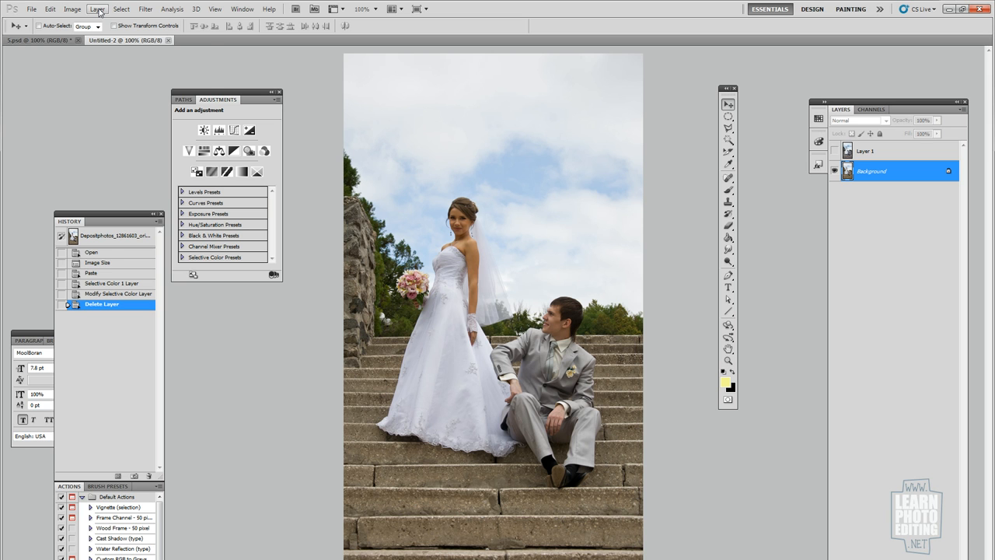
- Start a new Selective Color adjustment layer from the Layer menu, opening its New Layer dialog
{"action": "left_click", "coordinate": [98, 8]}
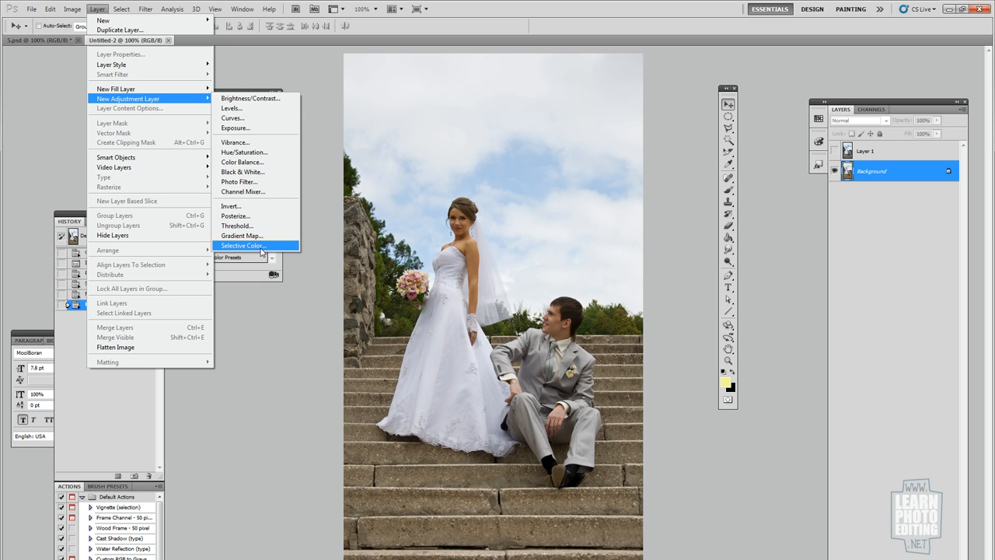
{"action": "mouse_move", "coordinate": [140, 107]}
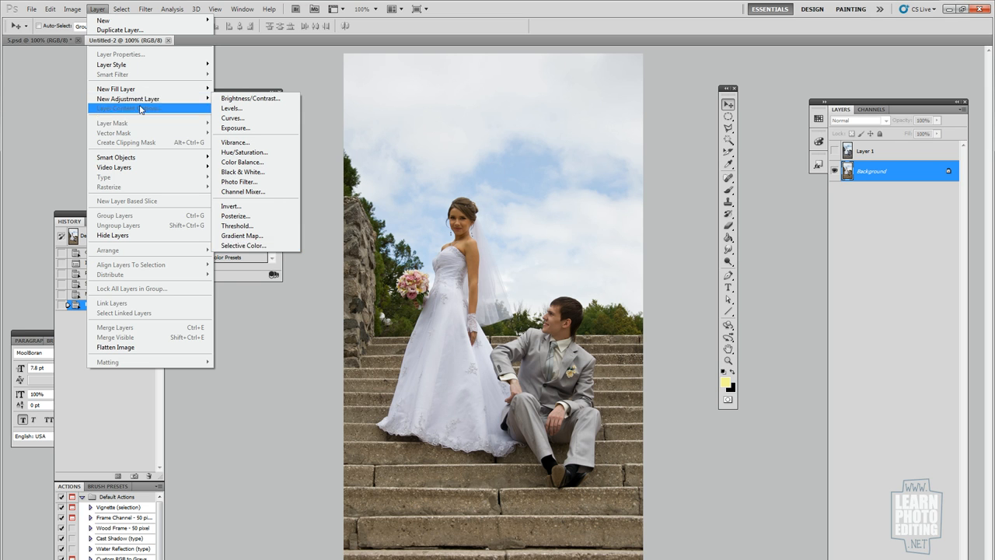
{"action": "mouse_move", "coordinate": [243, 246]}
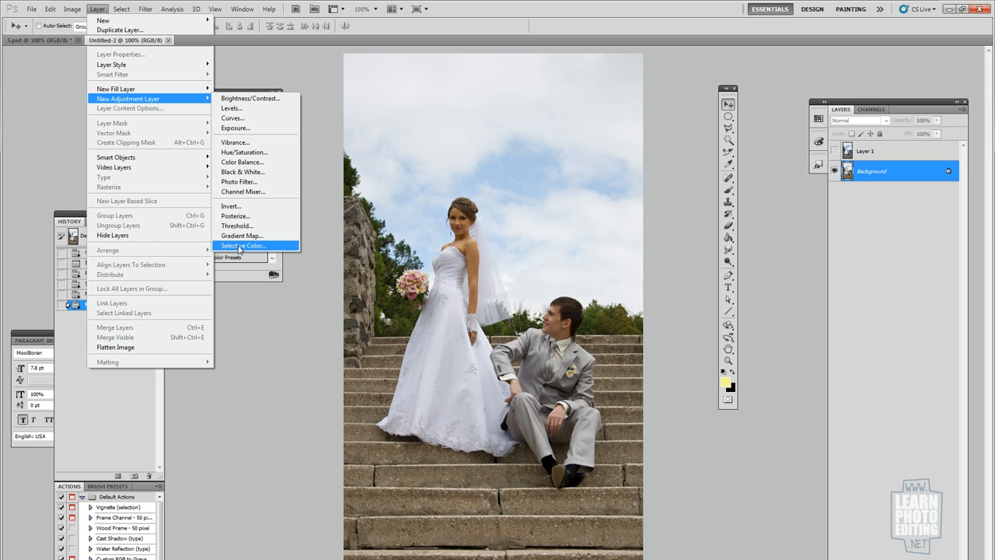
{"action": "left_click", "coordinate": [243, 246]}
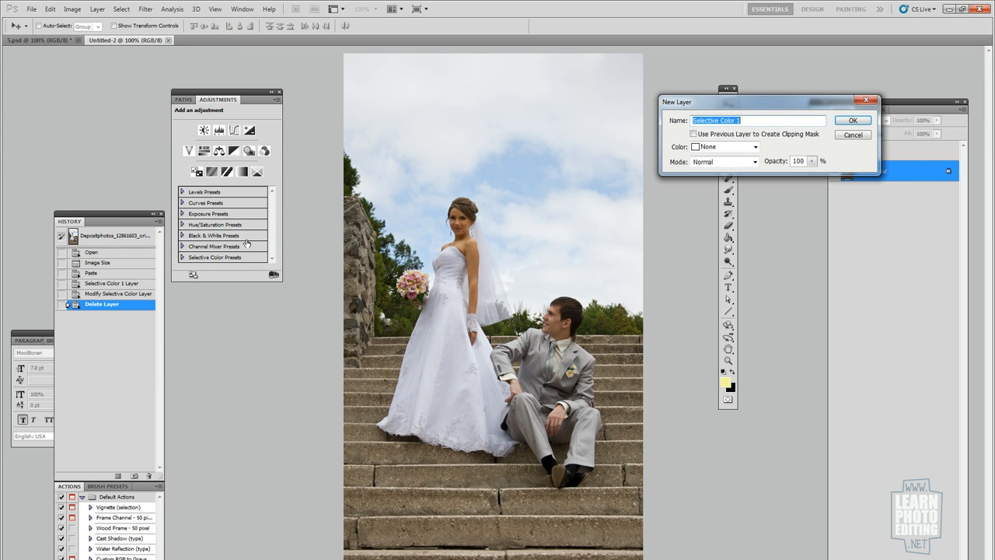
- Create Selective Color 1 and pull Cyan in the Reds down to -57
{"action": "left_click", "coordinate": [853, 120]}
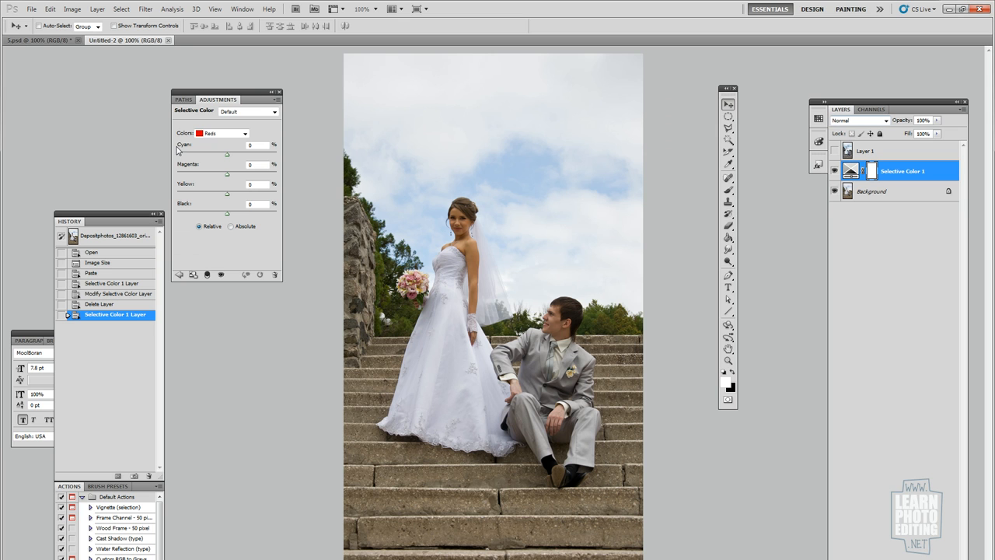
{"action": "left_click", "coordinate": [244, 133]}
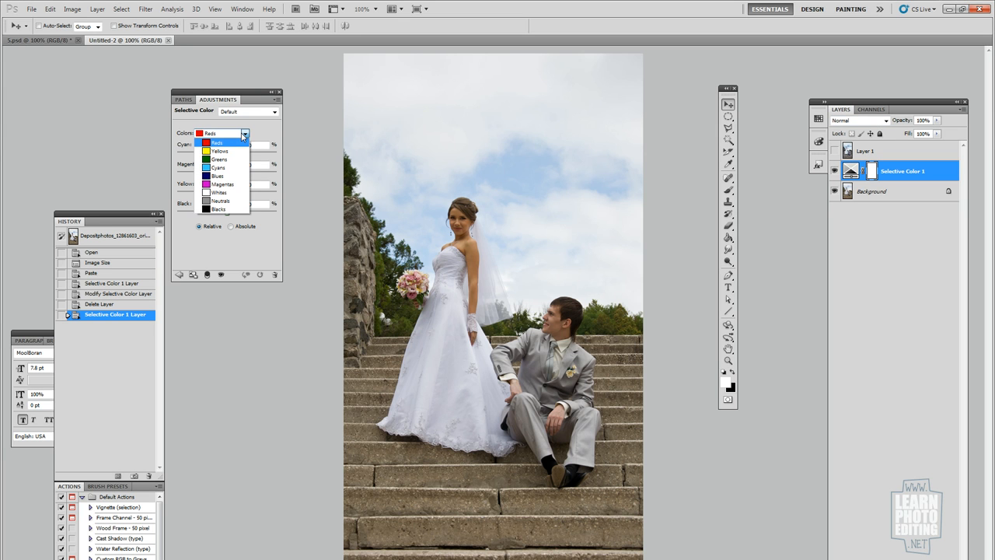
{"action": "mouse_move", "coordinate": [233, 201]}
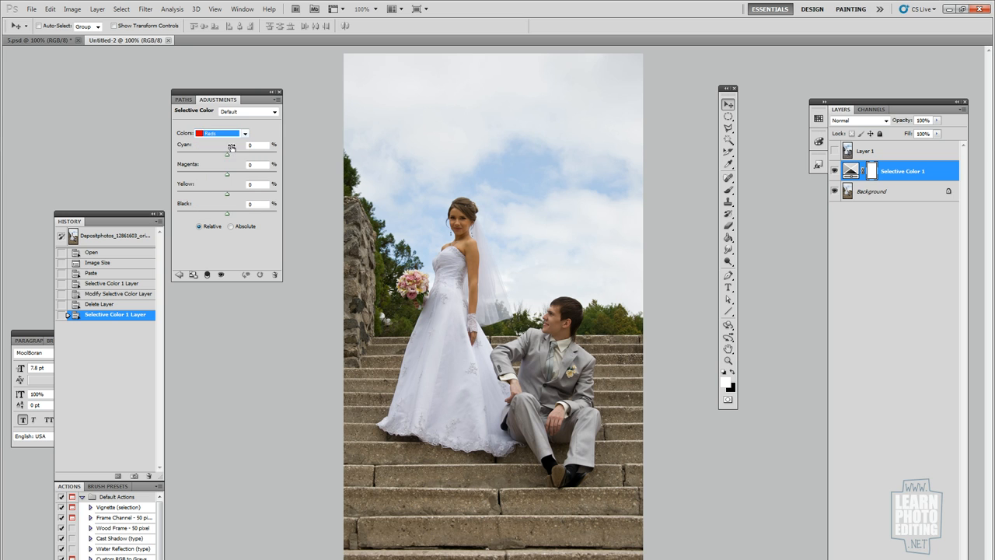
{"action": "left_click_drag", "start_coordinate": [226, 154], "coordinate": [224, 153]}
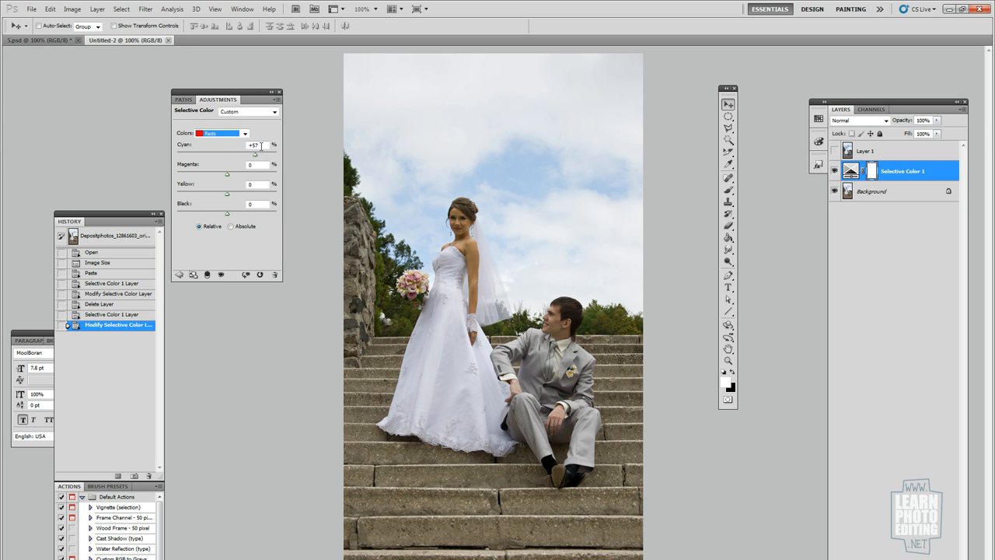
- Switch the colour range to Neutrals, ready to adjust its cyan
{"action": "left_click", "coordinate": [245, 133]}
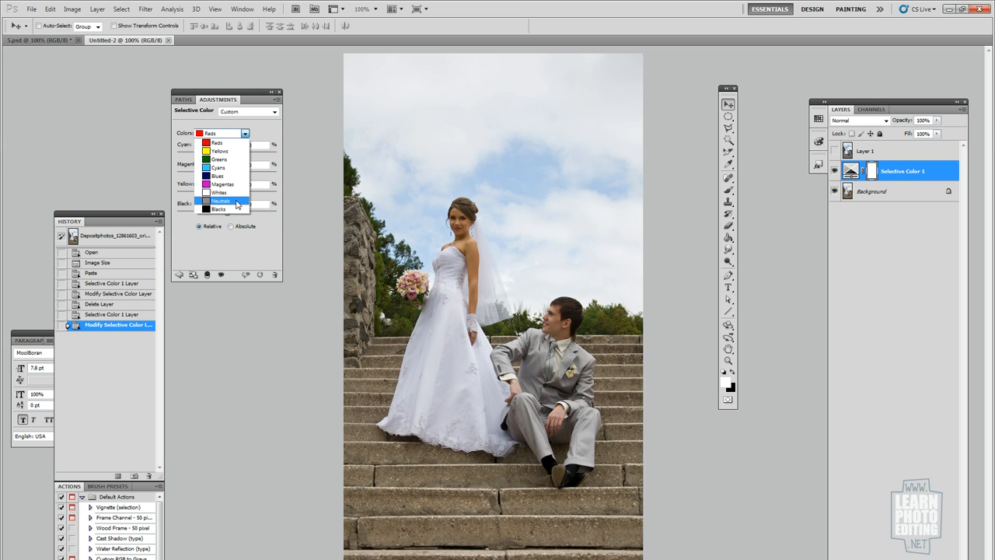
{"action": "left_click", "coordinate": [221, 201]}
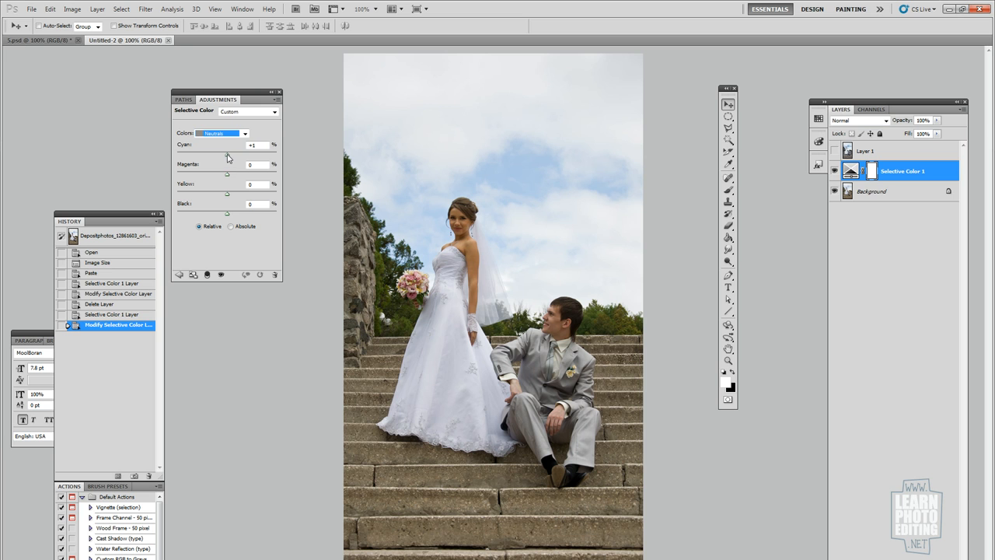
{"action": "left_click", "coordinate": [245, 133]}
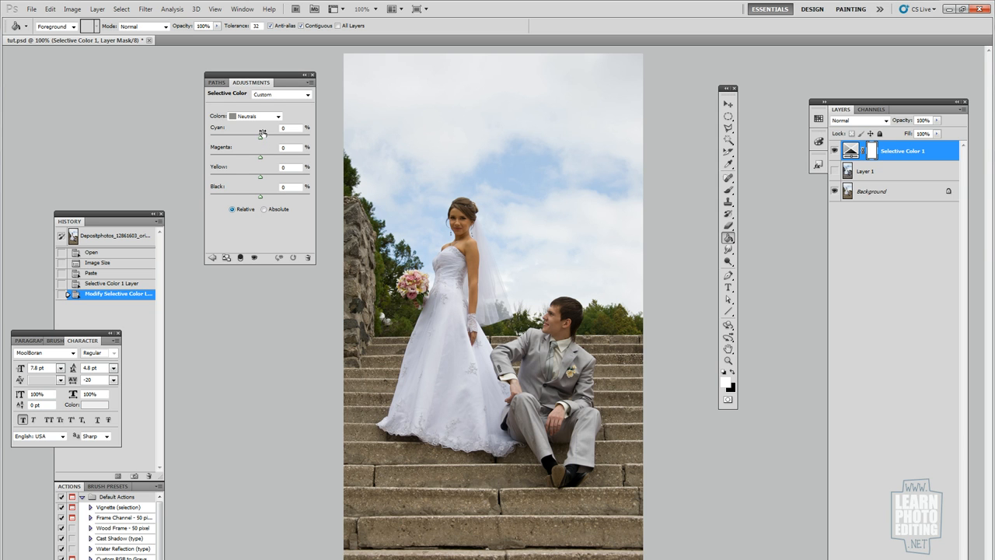
- Experiment with the Neutrals cyan slider, warming and returning it near zero
{"action": "left_click_drag", "start_coordinate": [261, 128], "coordinate": [255, 127]}
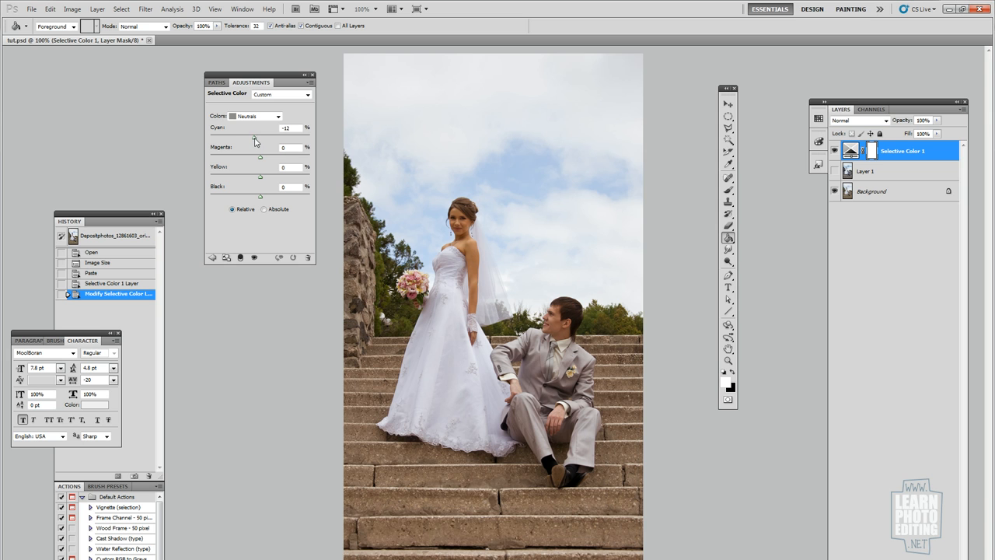
{"action": "left_click_drag", "start_coordinate": [259, 137], "coordinate": [264, 137]}
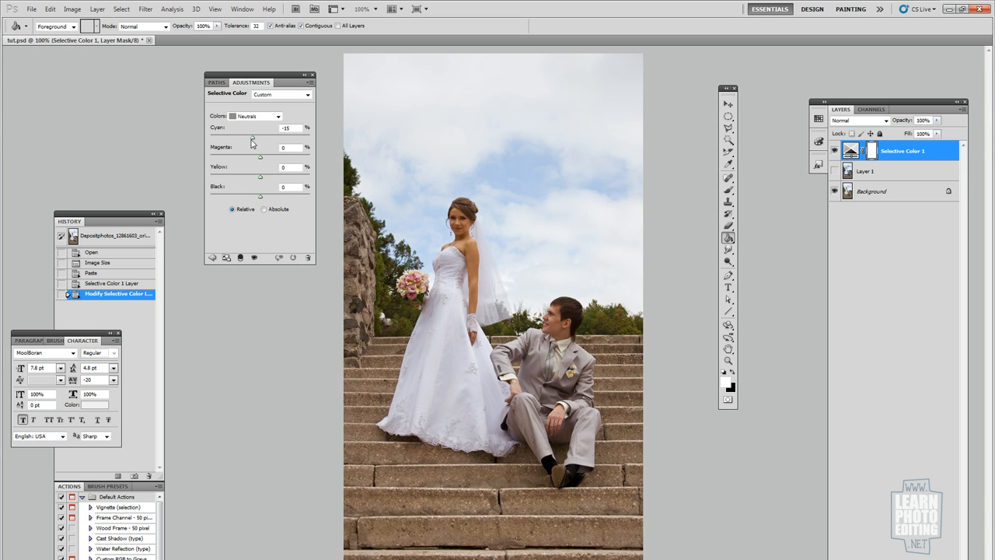
{"action": "left_click_drag", "start_coordinate": [251, 138], "coordinate": [258, 138]}
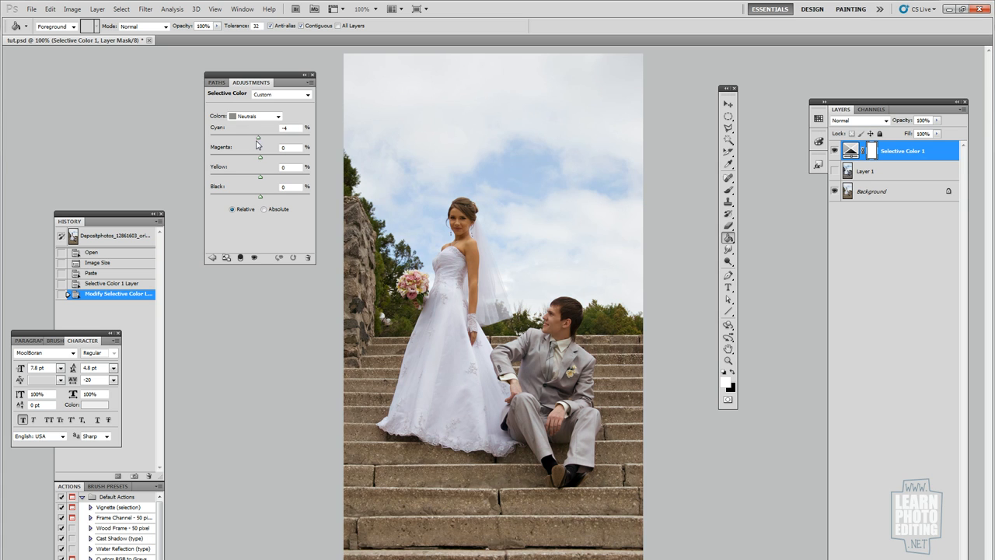
{"action": "left_click_drag", "start_coordinate": [258, 134], "coordinate": [269, 134]}
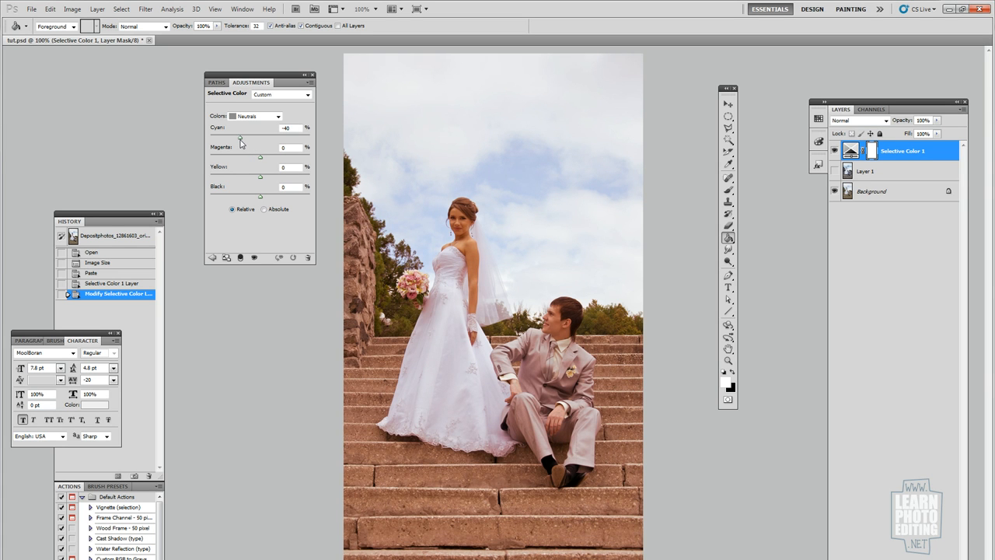
{"action": "left_click_drag", "start_coordinate": [261, 137], "coordinate": [259, 138]}
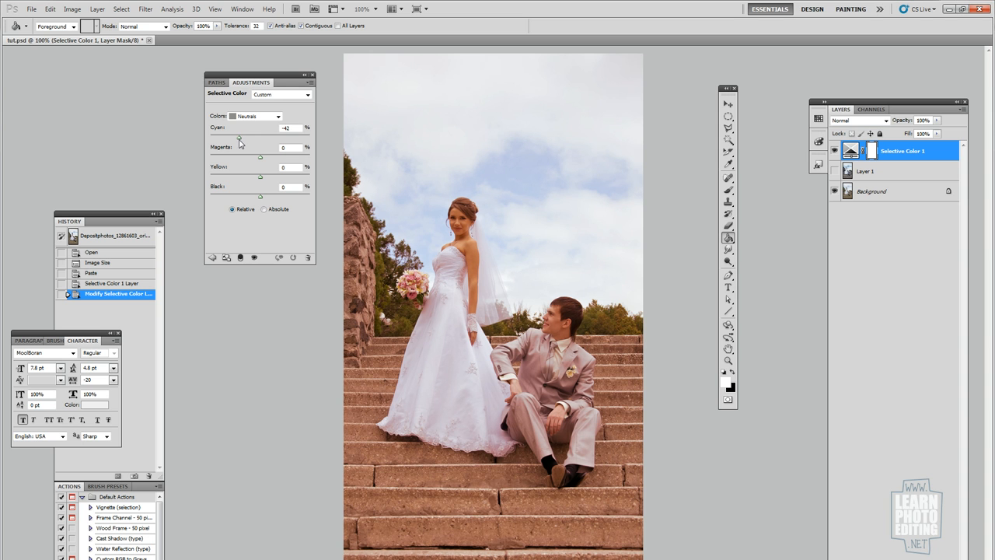
{"action": "left_click_drag", "start_coordinate": [239, 134], "coordinate": [258, 135]}
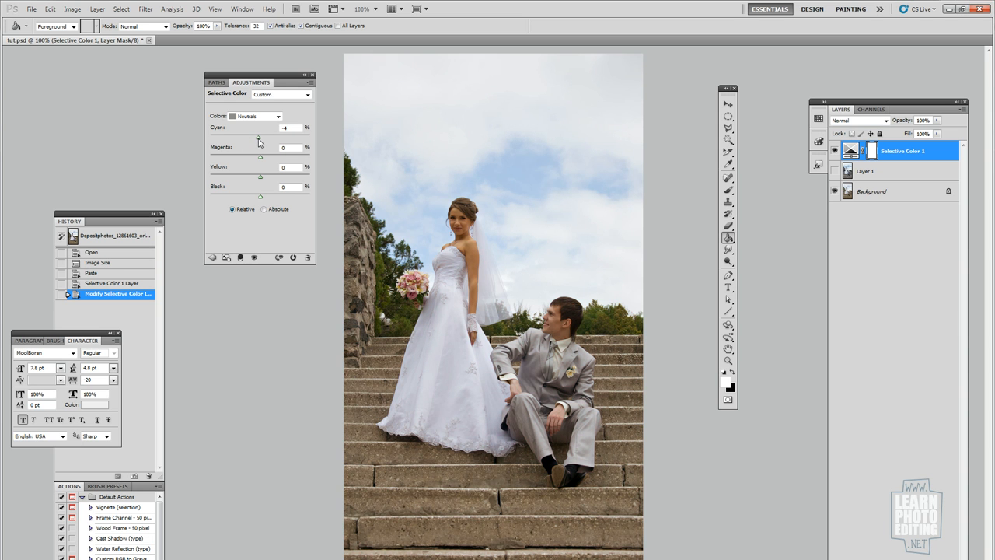
- Settle Neutrals cyan at about -8 and nudge magenta slightly negative
{"action": "left_click_drag", "start_coordinate": [258, 137], "coordinate": [270, 138]}
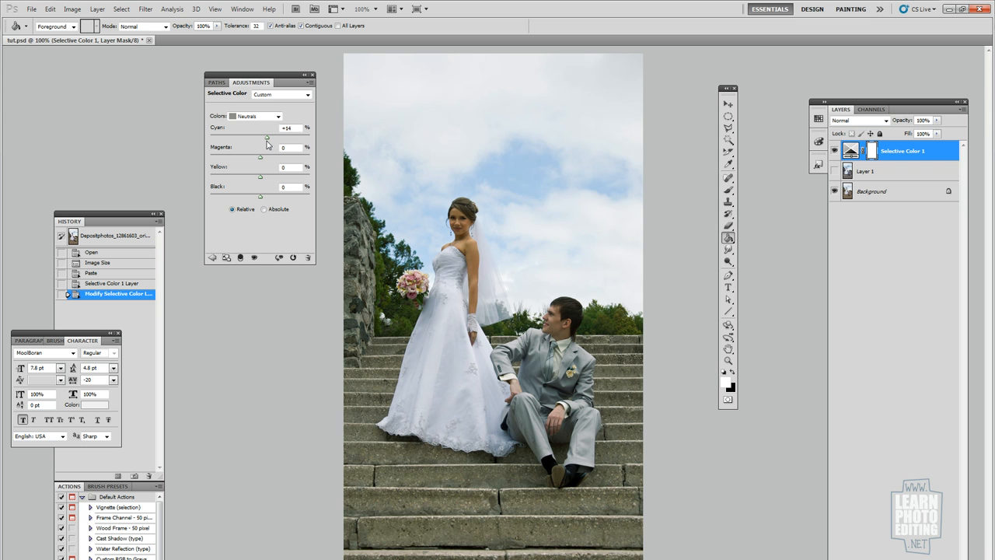
{"action": "left_click_drag", "start_coordinate": [268, 137], "coordinate": [258, 137]}
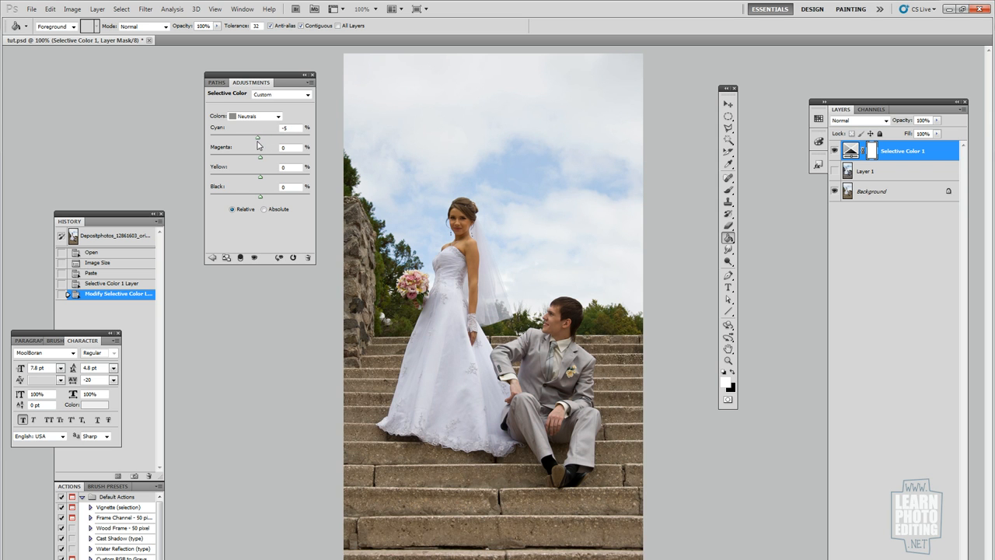
{"action": "left_click_drag", "start_coordinate": [257, 137], "coordinate": [260, 137]}
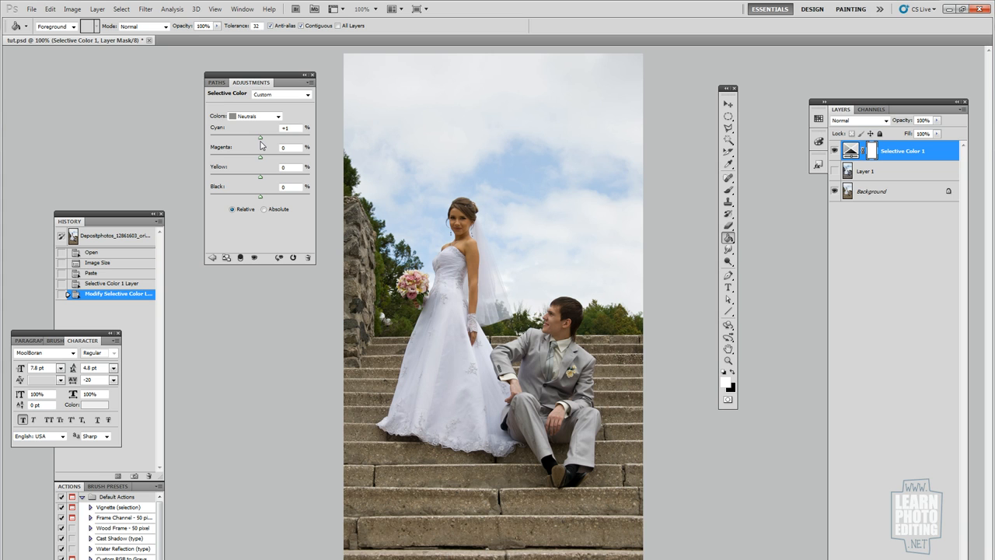
{"action": "left_click_drag", "start_coordinate": [261, 137], "coordinate": [262, 137]}
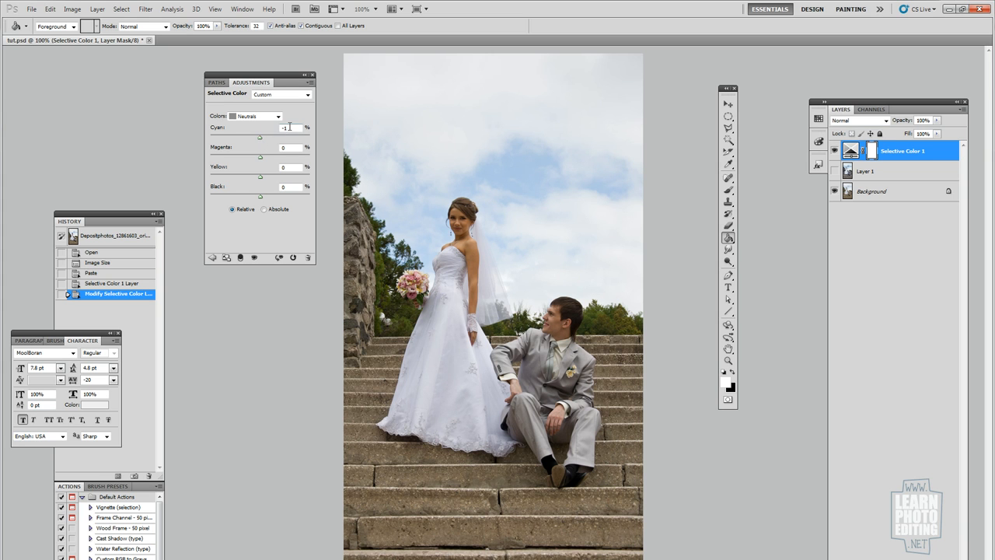
{"action": "left_click_drag", "start_coordinate": [260, 137], "coordinate": [256, 137]}
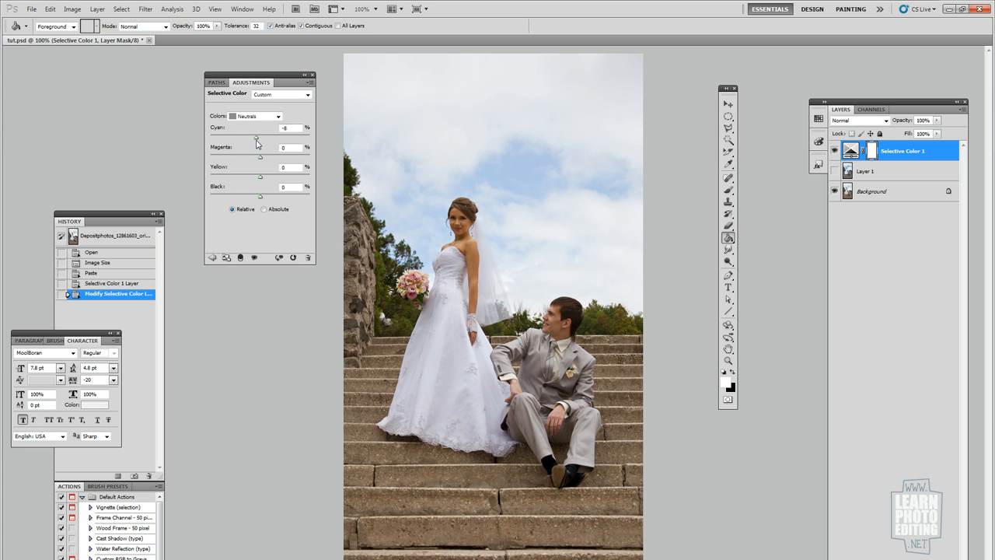
{"action": "mouse_move", "coordinate": [262, 161]}
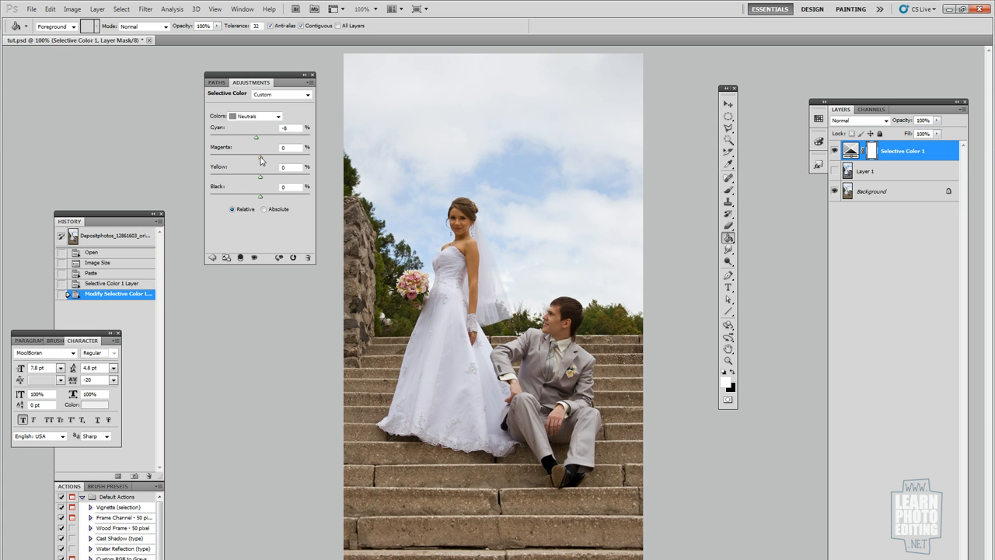
{"action": "left_click_drag", "start_coordinate": [256, 148], "coordinate": [248, 148]}
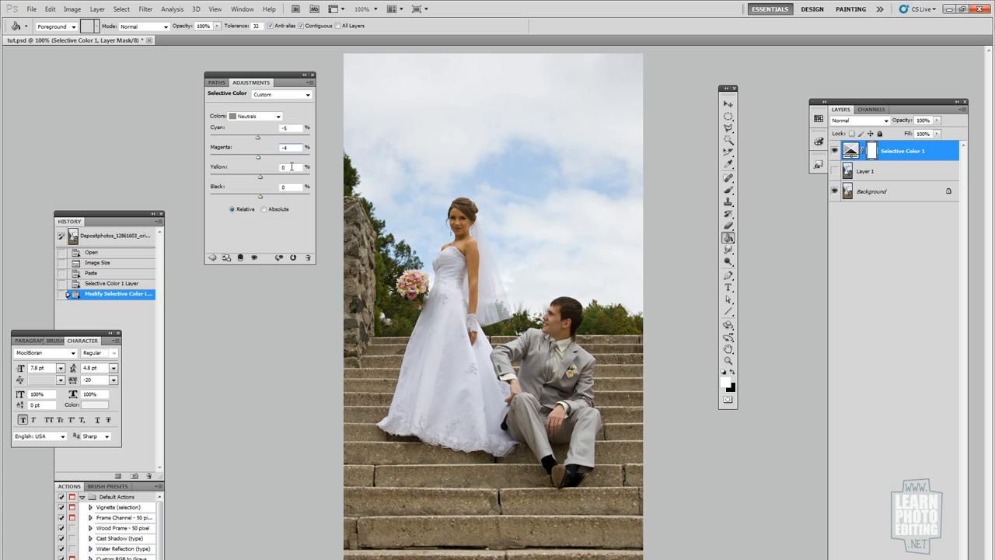
- Set Neutrals yellow to -5, leaving cyan -5, magenta -4 and black +2
{"action": "left_click", "coordinate": [283, 167]}
{"action": "type", "text": "-5"}
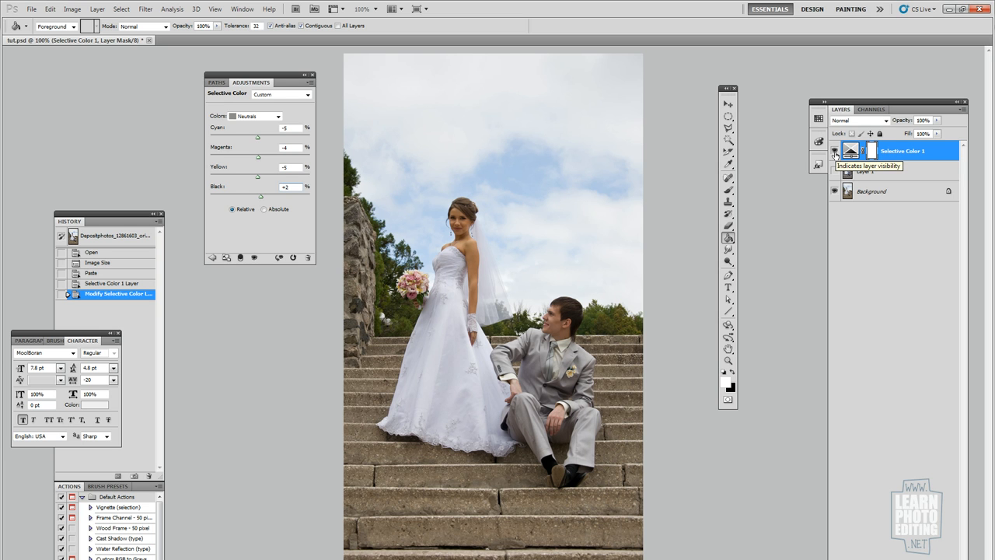
- Switch to Blacks and set cyan 9, magenta 1, yellow -10, black -2, comparing the result
{"action": "left_click", "coordinate": [278, 116]}
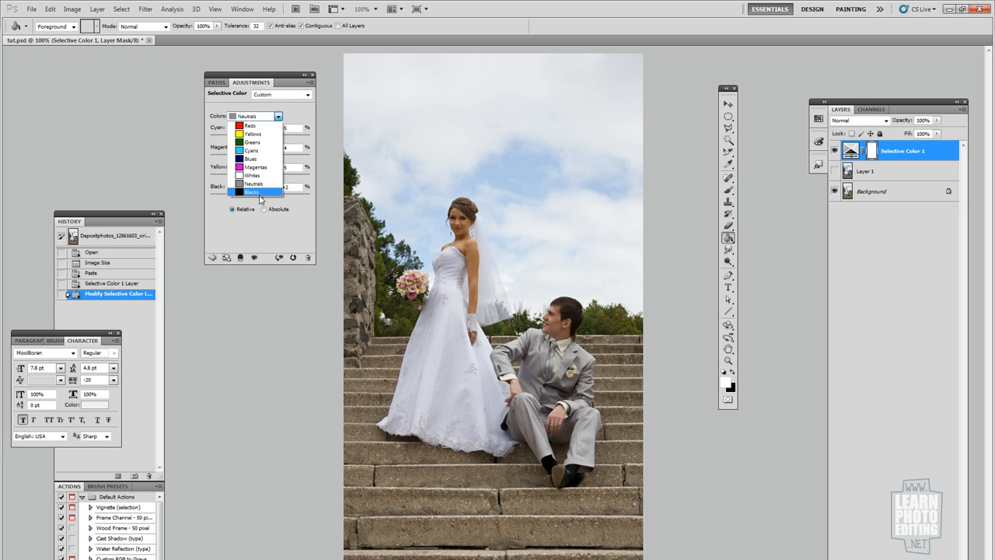
{"action": "left_click", "coordinate": [251, 192]}
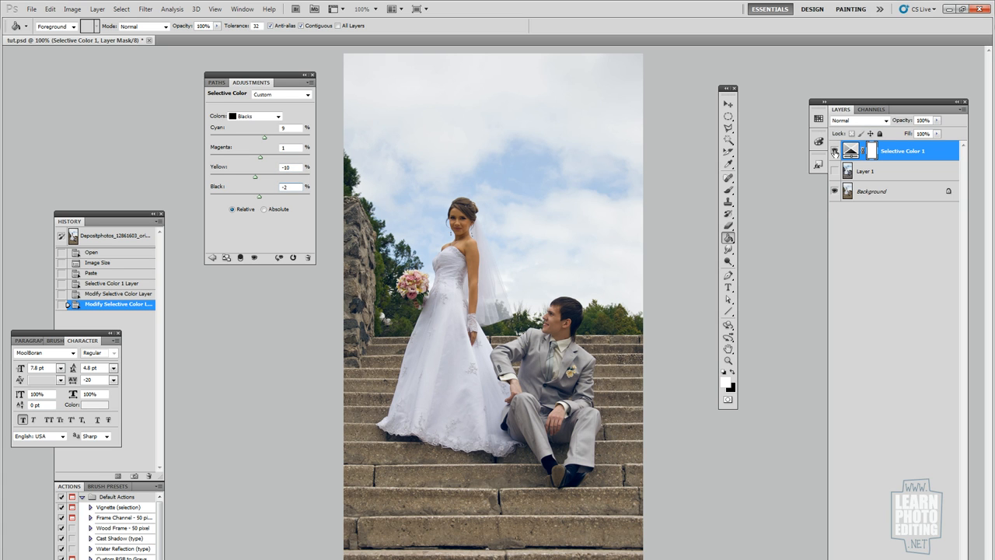
{"action": "left_click", "coordinate": [278, 116]}
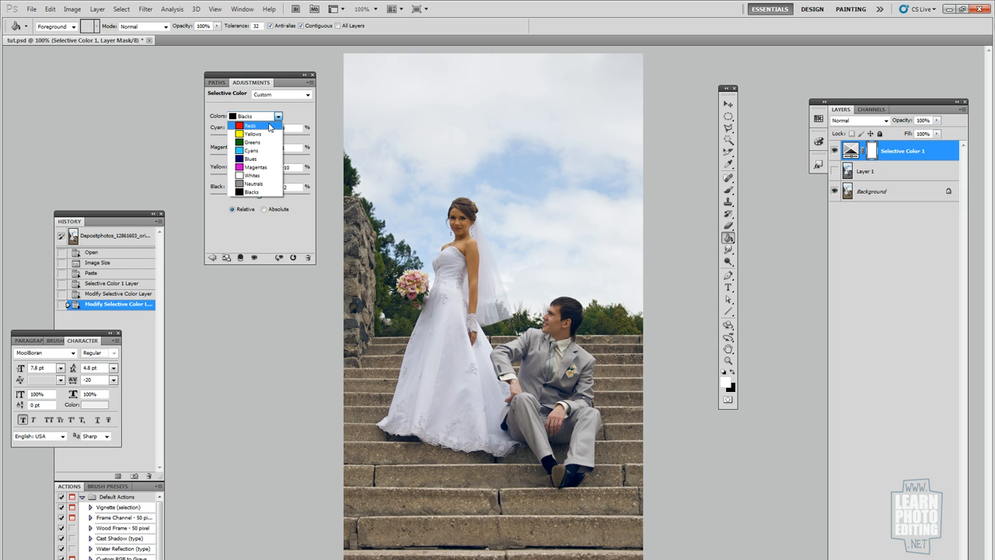
{"action": "mouse_move", "coordinate": [269, 128]}
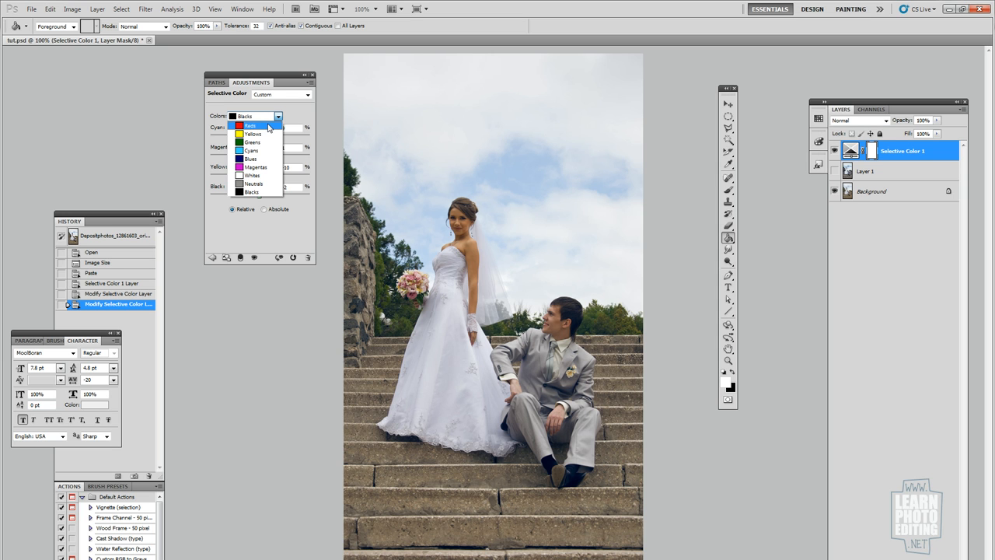
- Switch to Yellows and reduce its black to -29
{"action": "left_click", "coordinate": [253, 133]}
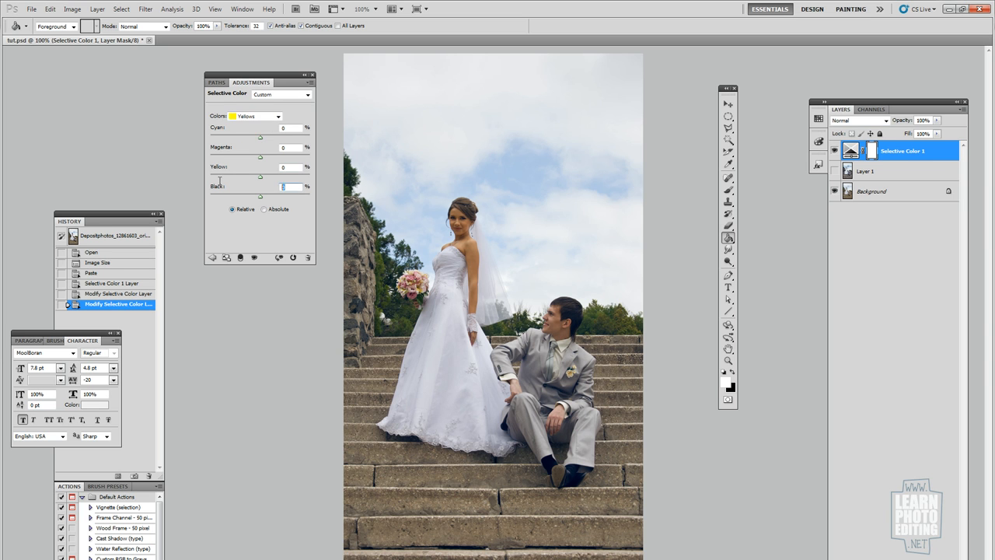
{"action": "type", "text": "-10"}
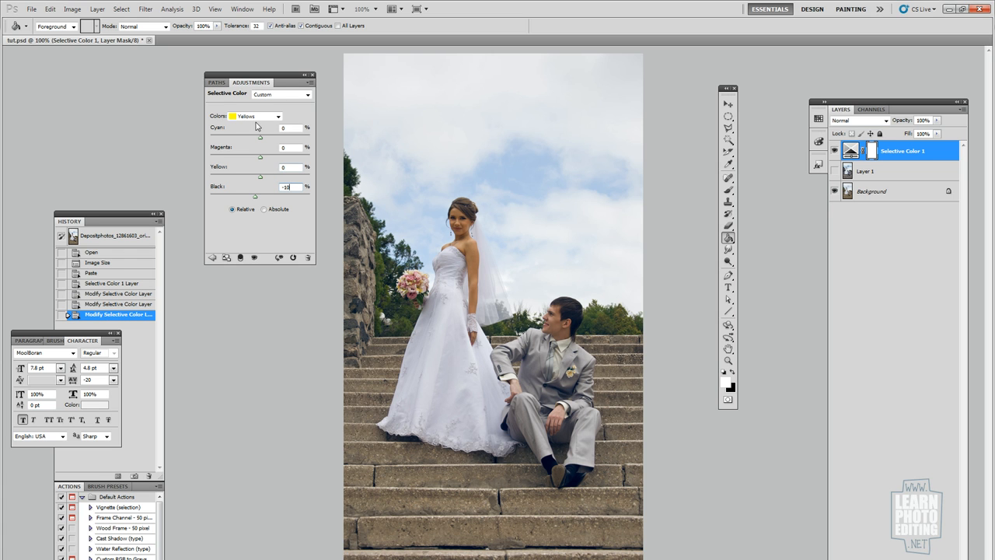
{"action": "left_click", "coordinate": [278, 116]}
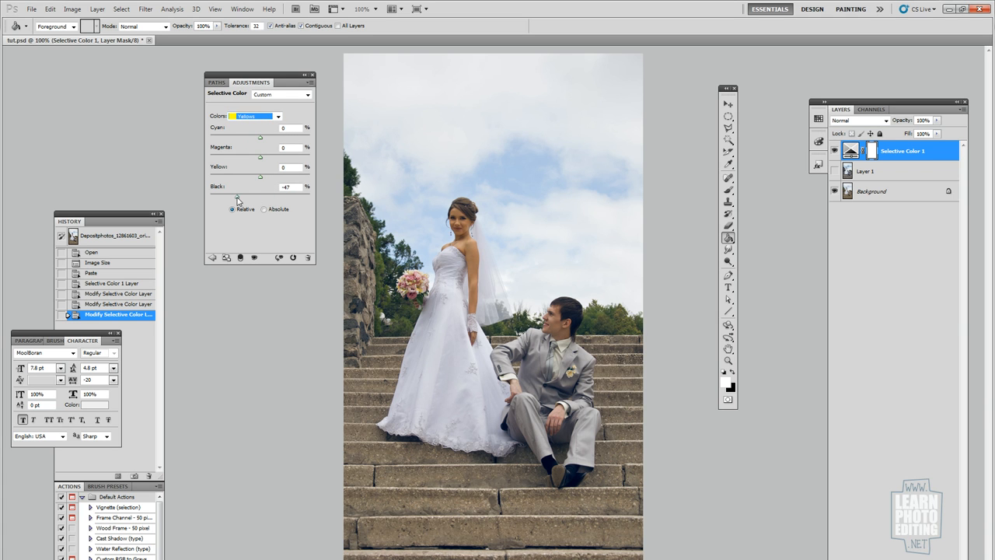
{"action": "left_click_drag", "start_coordinate": [249, 178], "coordinate": [261, 178]}
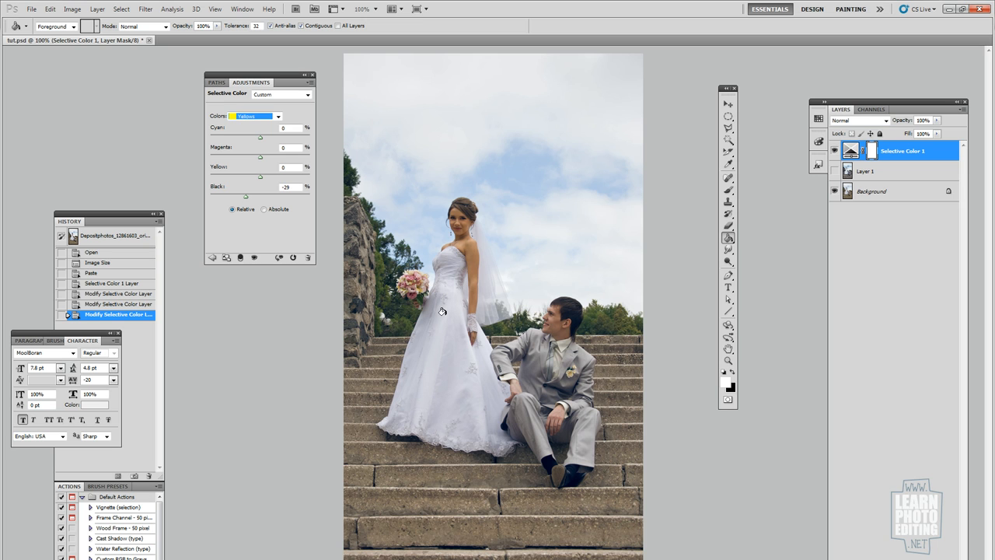
{"action": "mouse_move", "coordinate": [395, 295]}
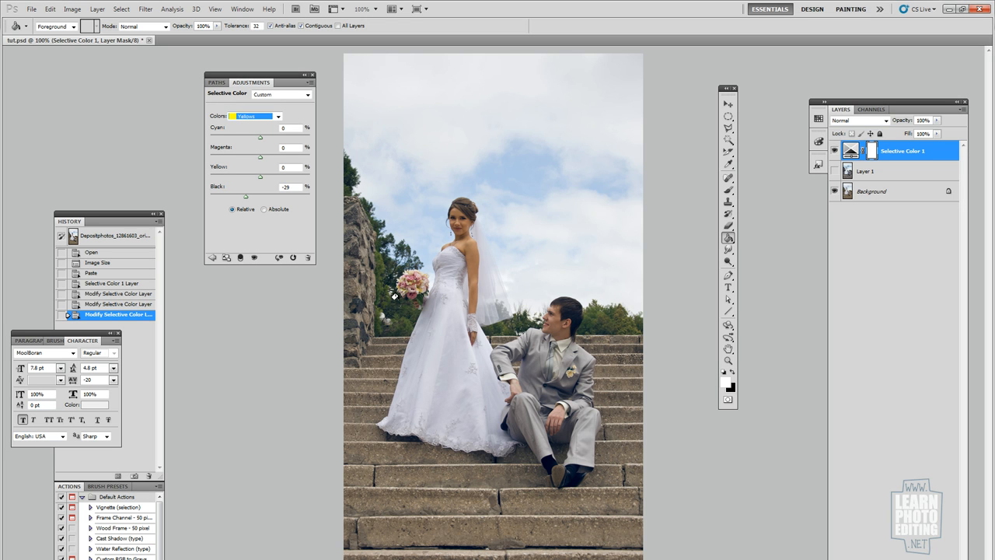
{"action": "mouse_move", "coordinate": [286, 187]}
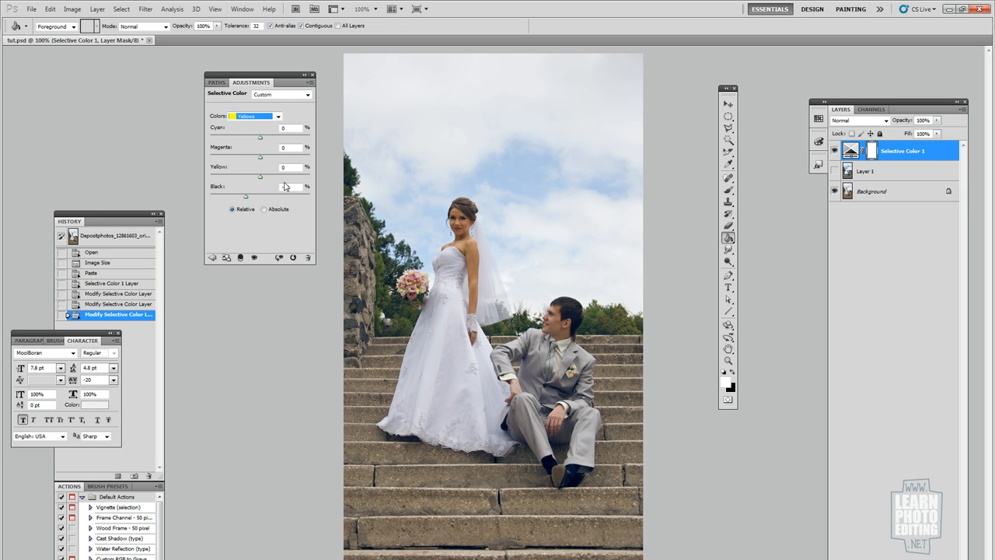
- Set Yellows black to -10, then give Greens cyan 47 and black -43
{"action": "left_click", "coordinate": [277, 115]}
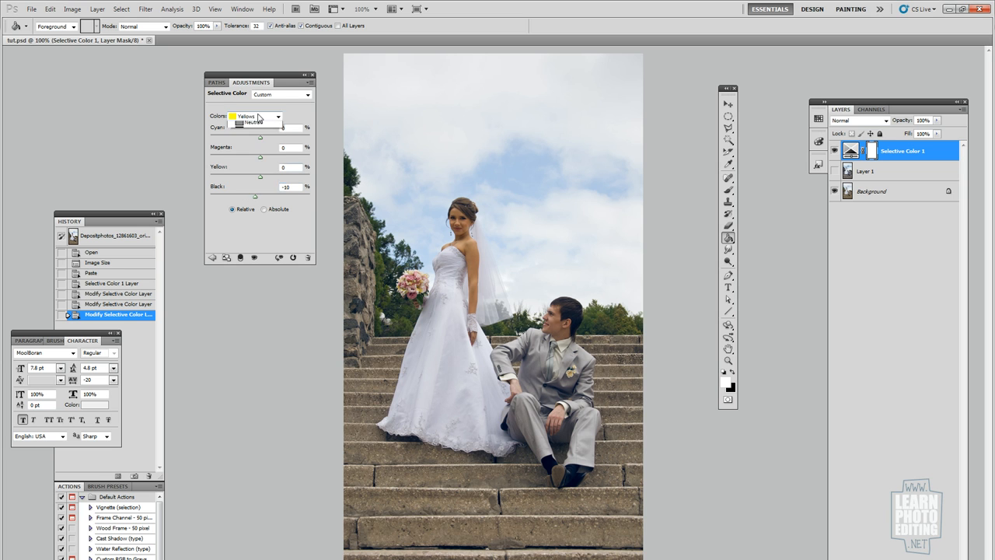
{"action": "left_click", "coordinate": [279, 116]}
{"action": "type", "text": "47"}
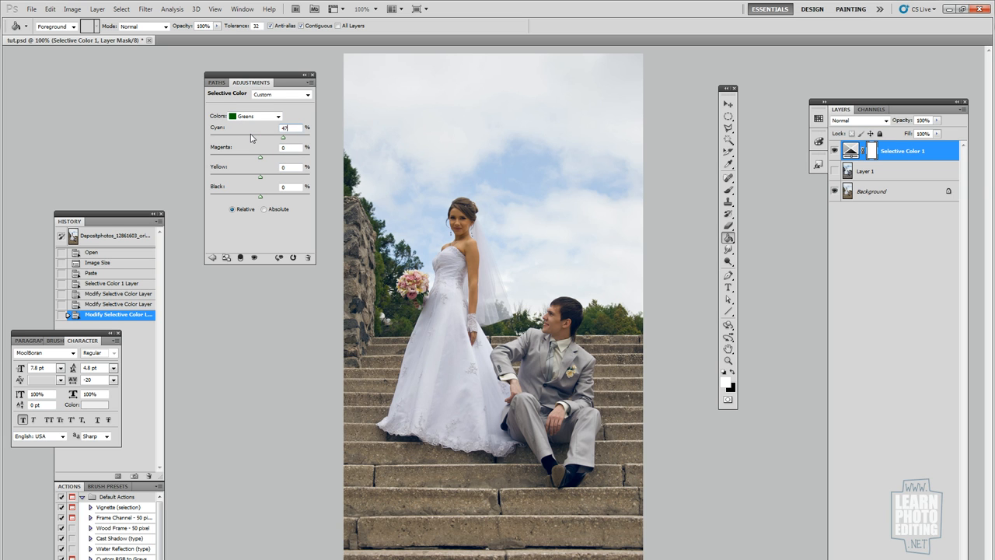
{"action": "mouse_move", "coordinate": [285, 194]}
{"action": "type", "text": "-43"}
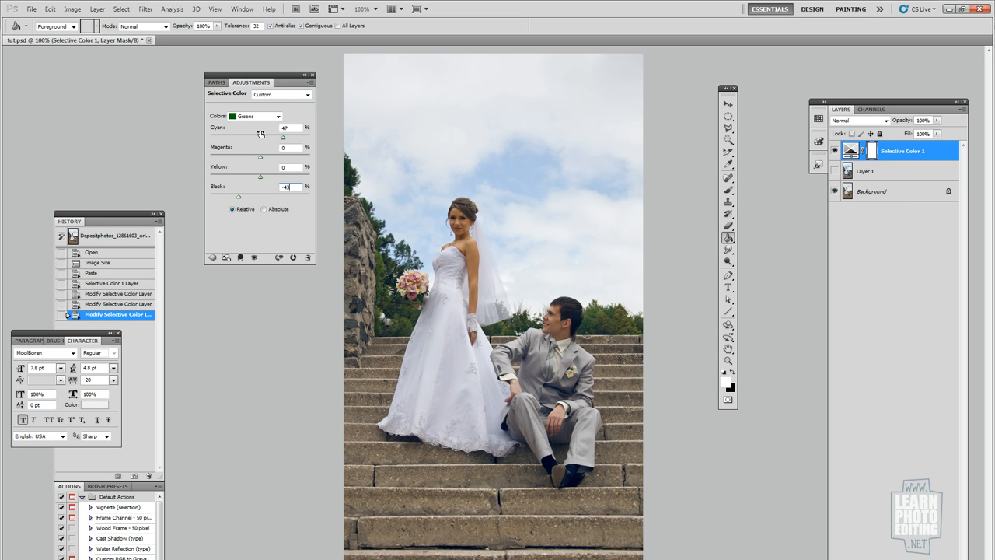
- Switch to Cyans and set cyan 51, magenta 57, yellow 66, black 52
{"action": "left_click", "coordinate": [277, 116]}
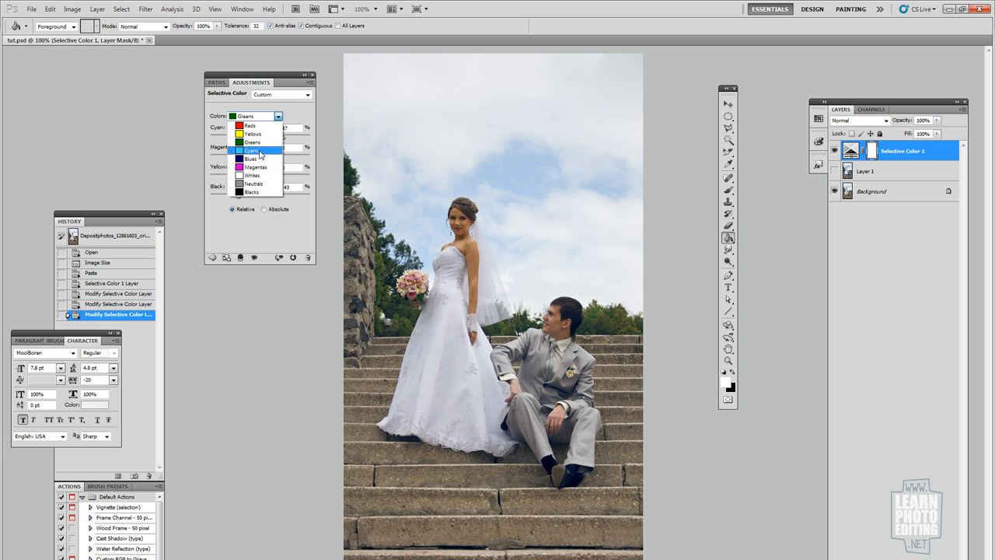
{"action": "left_click", "coordinate": [250, 151]}
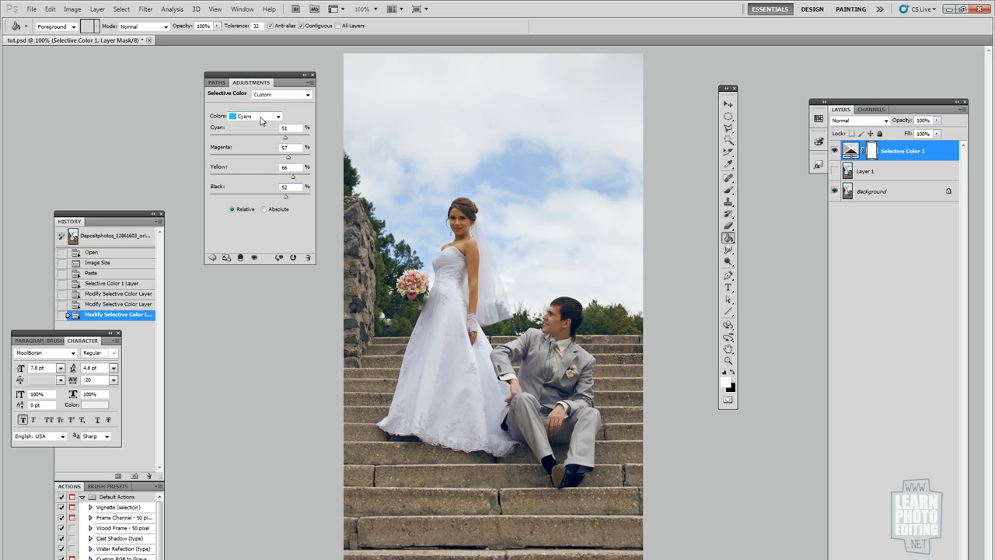
- Switch to Blues and set yellow 27 and black 30 to deepen the sky
{"action": "left_click", "coordinate": [288, 187]}
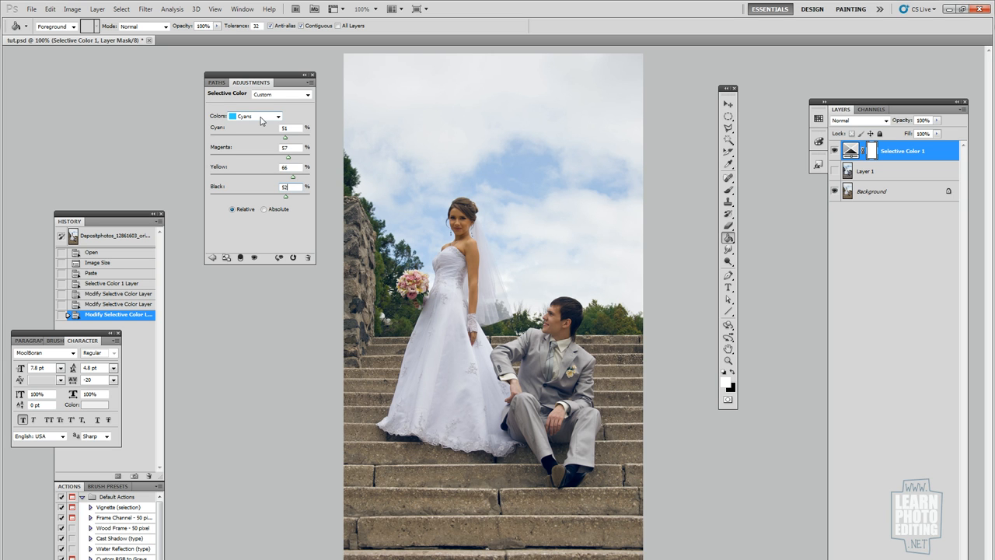
{"action": "left_click", "coordinate": [276, 116]}
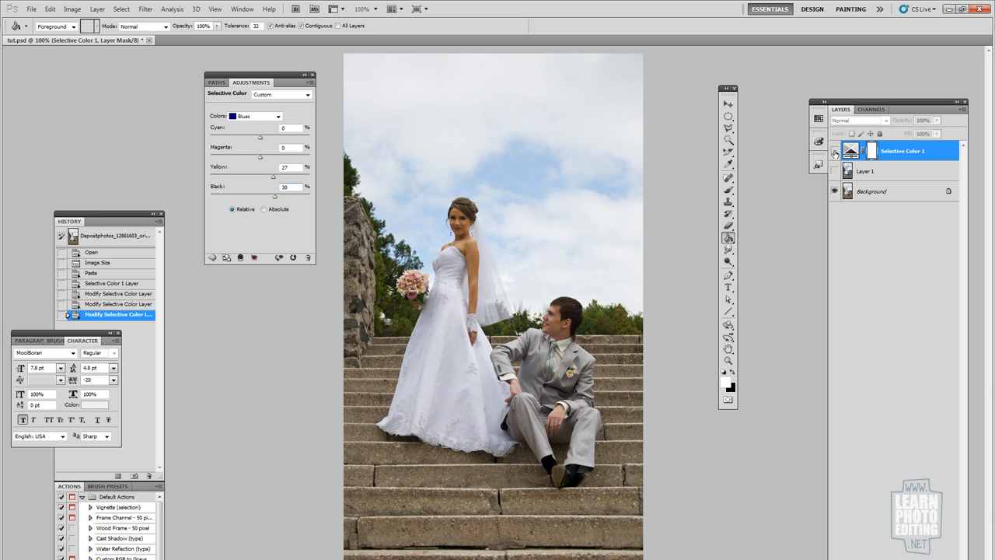
{"action": "mouse_move", "coordinate": [834, 151]}
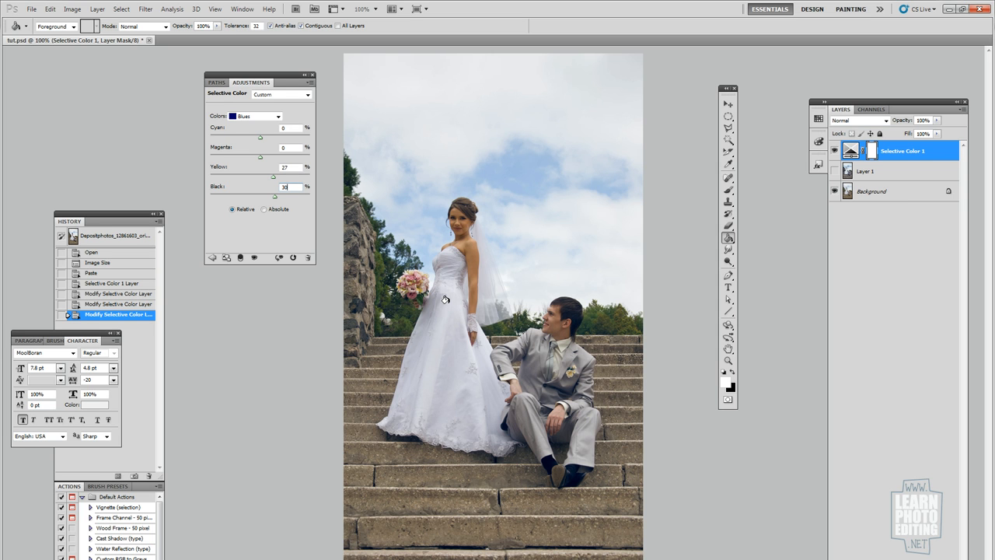
{"action": "mouse_move", "coordinate": [443, 311]}
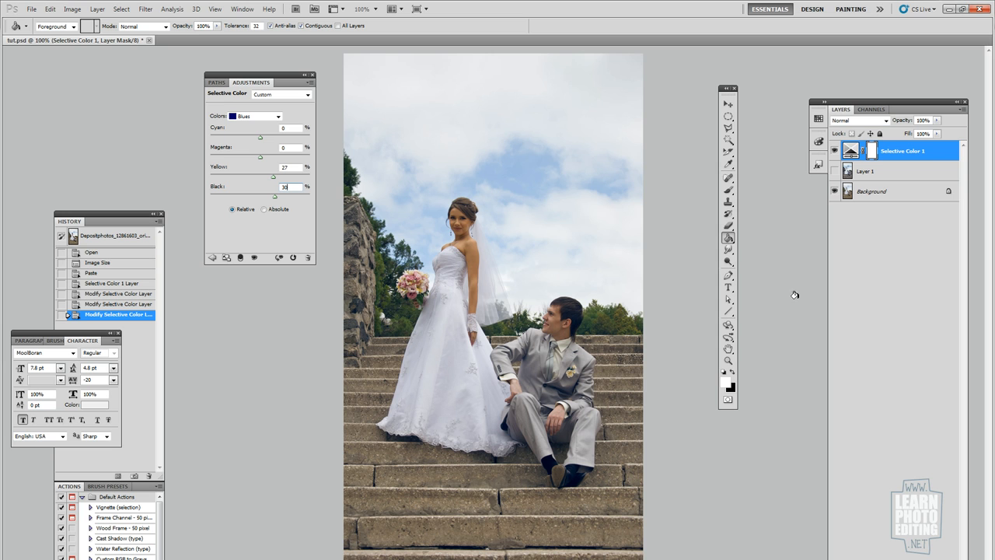
{"action": "mouse_move", "coordinate": [196, 8]}
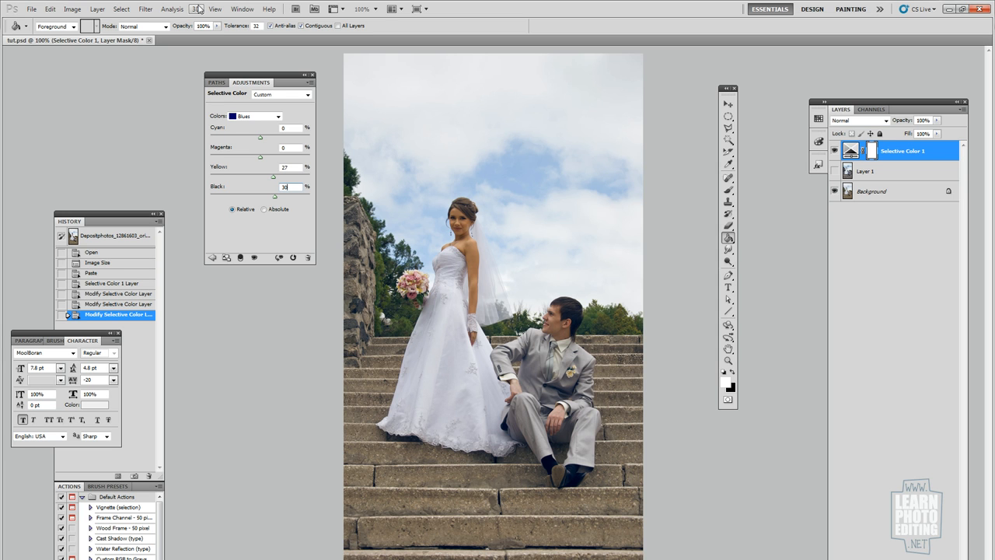
{"action": "mouse_move", "coordinate": [416, 303]}
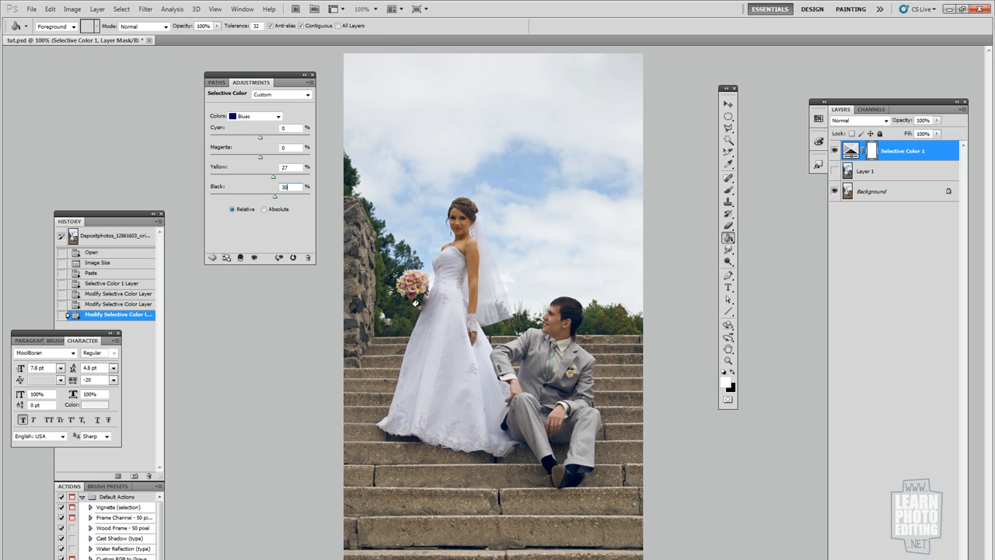
{"action": "mouse_move", "coordinate": [448, 276]}
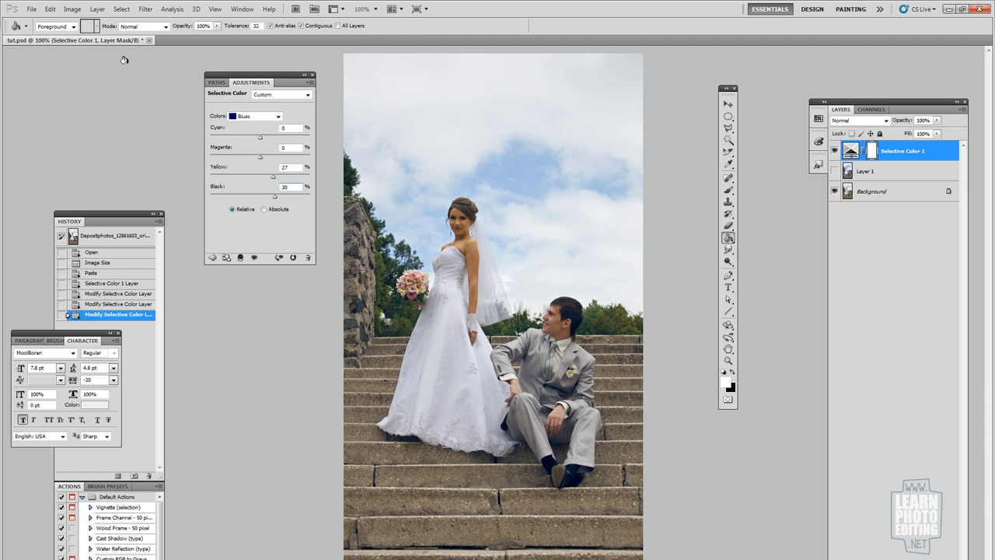
- Add a second Selective Color adjustment layer named Selective Color 2 above the first
{"action": "left_click", "coordinate": [97, 8]}
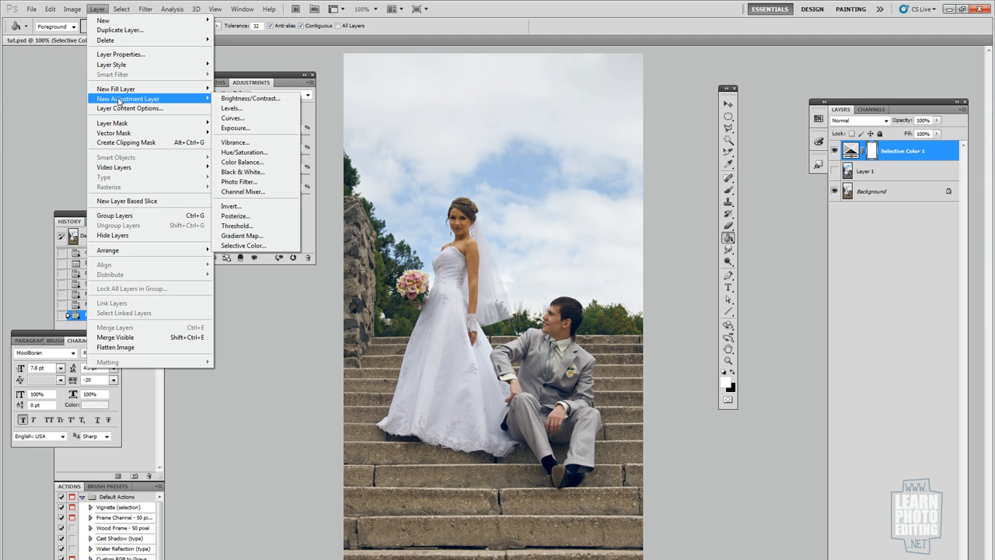
{"action": "left_click", "coordinate": [244, 245]}
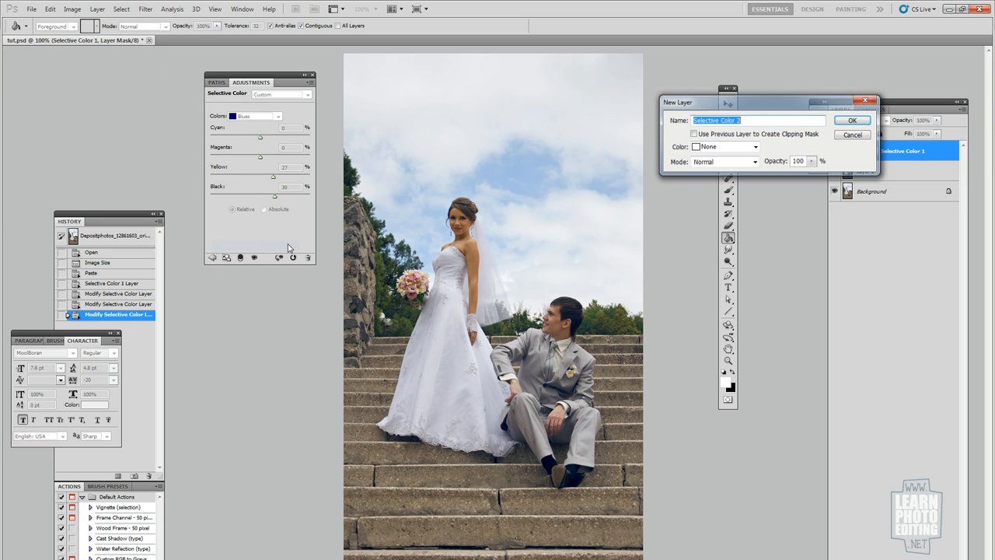
{"action": "left_click", "coordinate": [852, 120]}
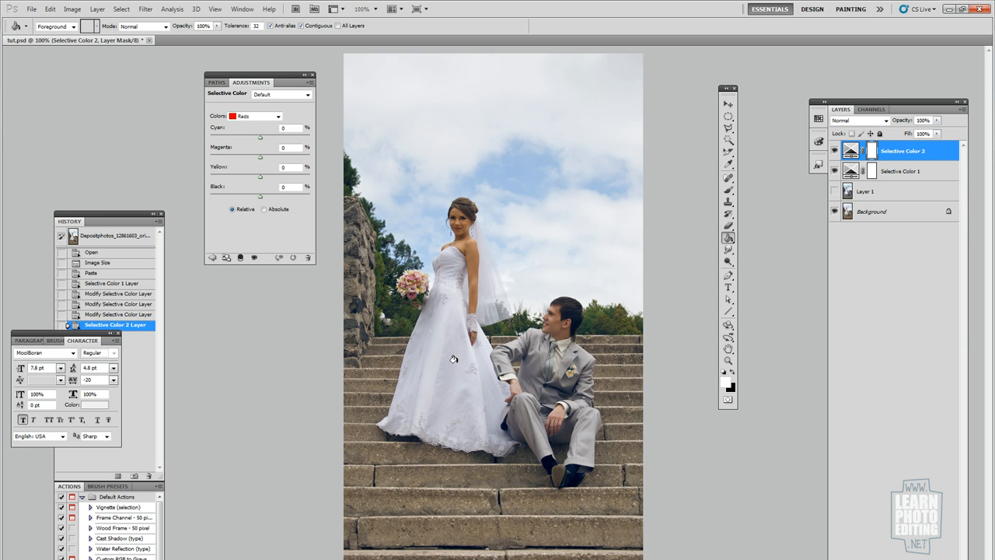
{"action": "mouse_move", "coordinate": [565, 322]}
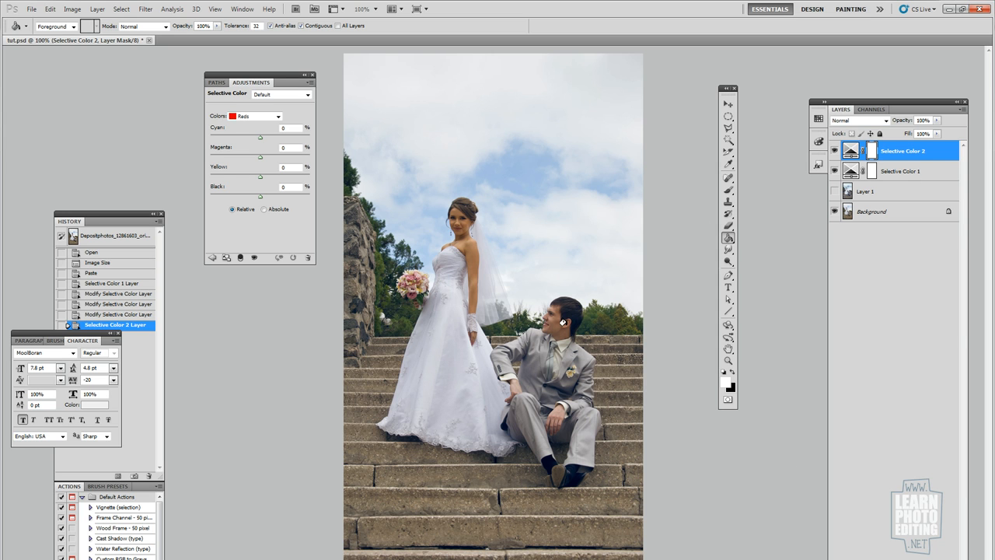
{"action": "mouse_move", "coordinate": [729, 267]}
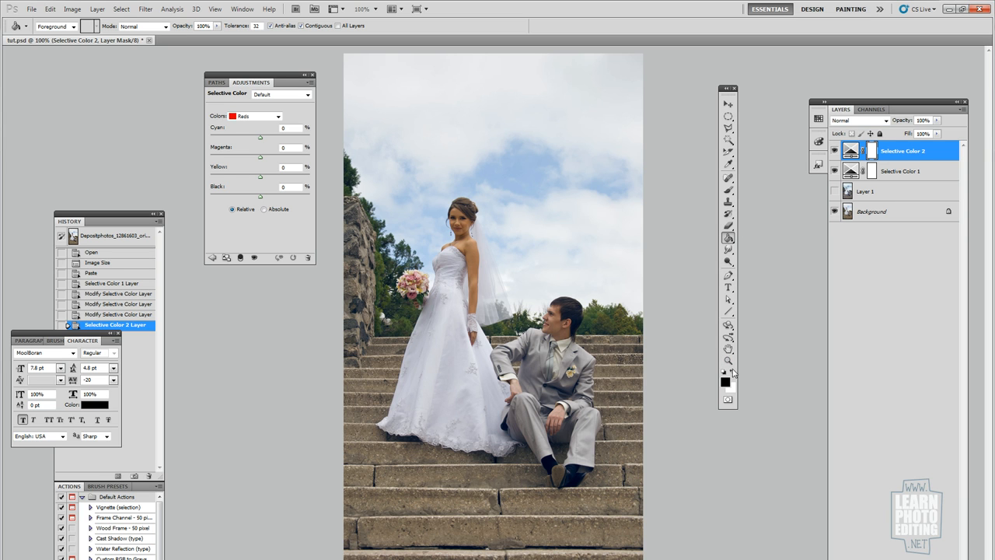
{"action": "mouse_move", "coordinate": [594, 166]}
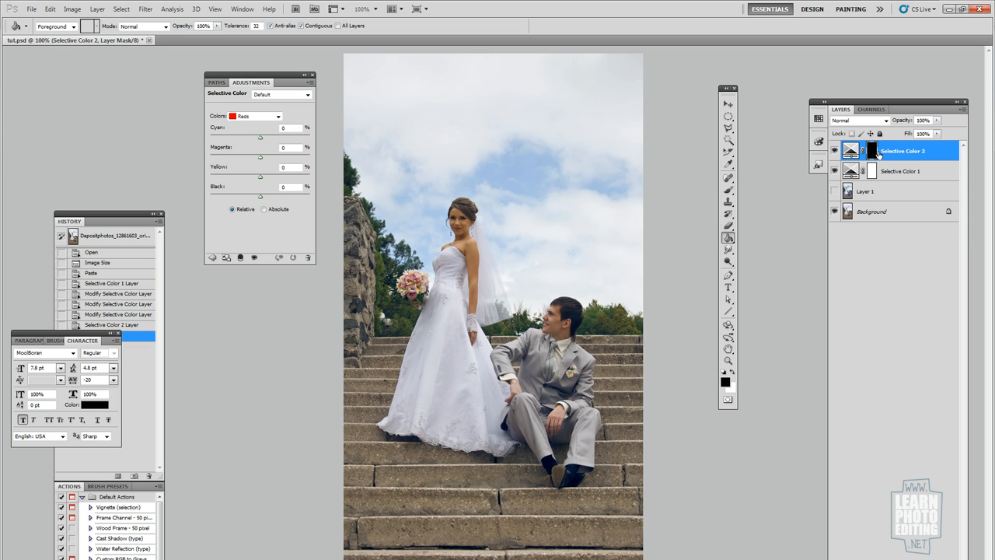
{"action": "mouse_move", "coordinate": [751, 228]}
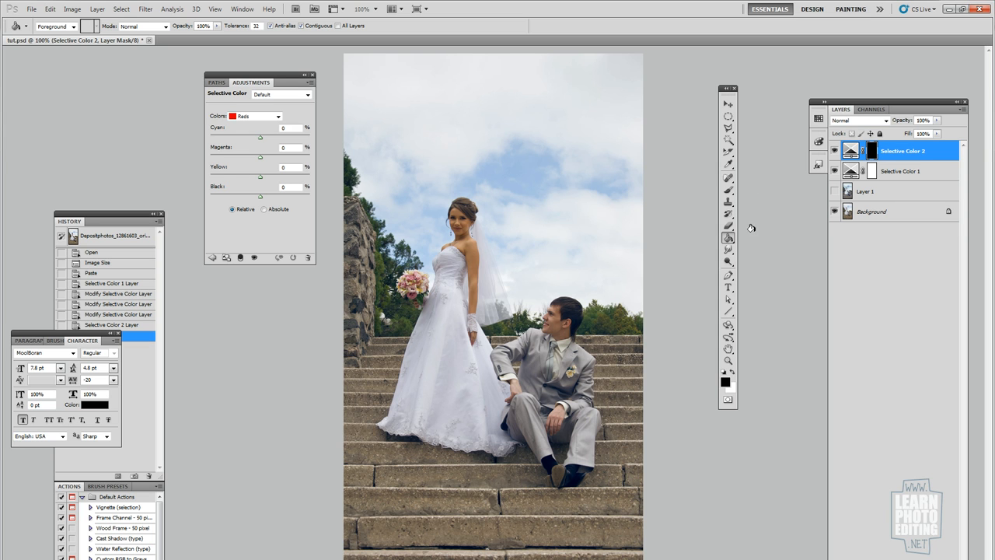
{"action": "mouse_move", "coordinate": [443, 197]}
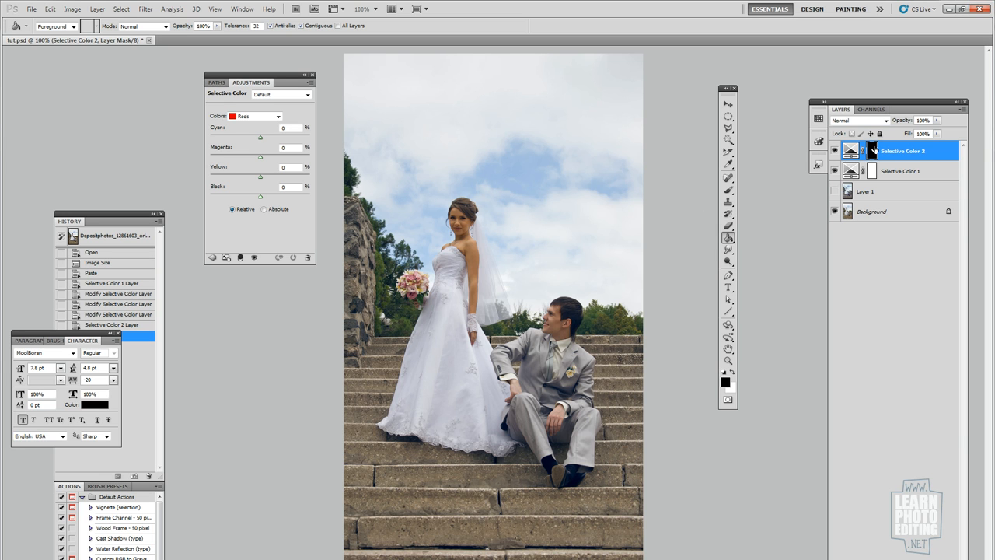
{"action": "mouse_move", "coordinate": [874, 150]}
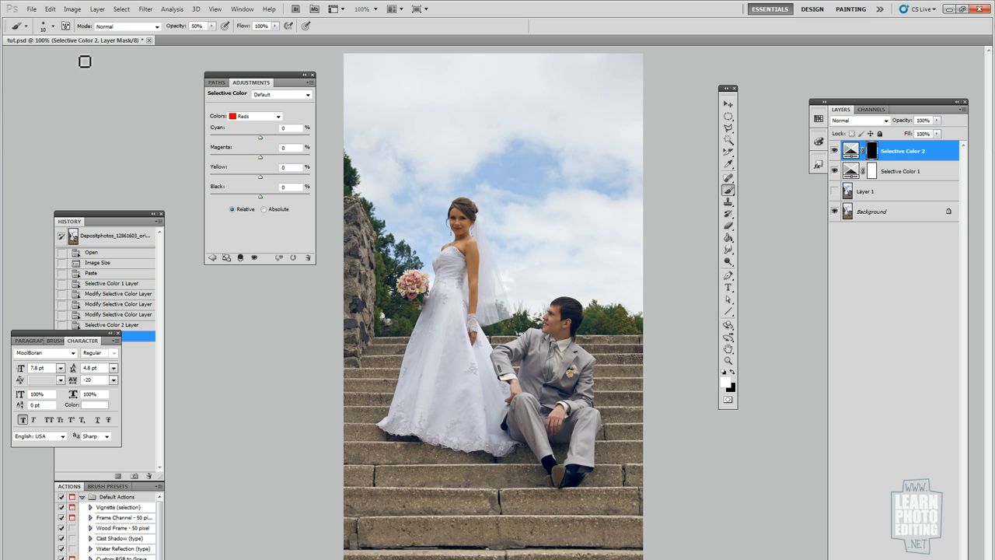
{"action": "mouse_move", "coordinate": [449, 348]}
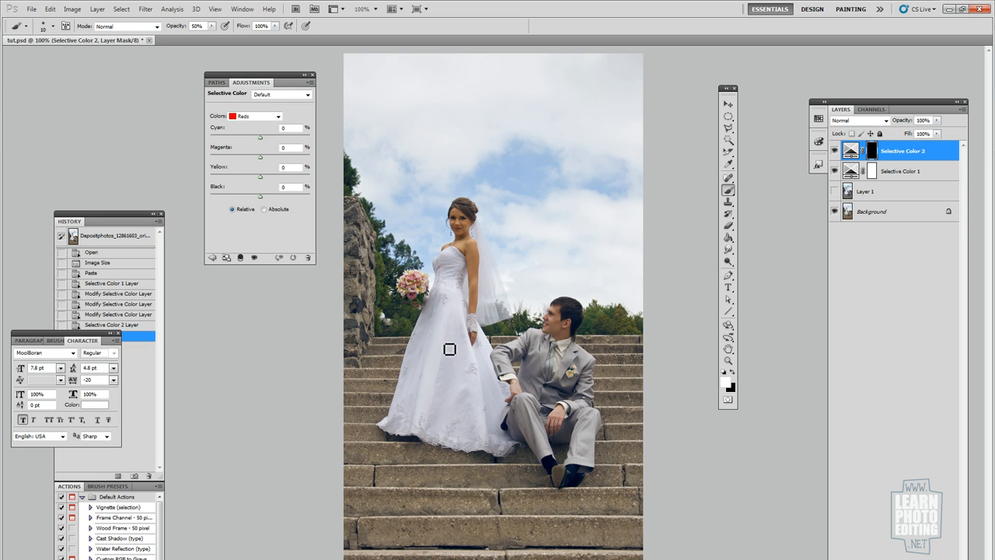
{"action": "mouse_move", "coordinate": [451, 311]}
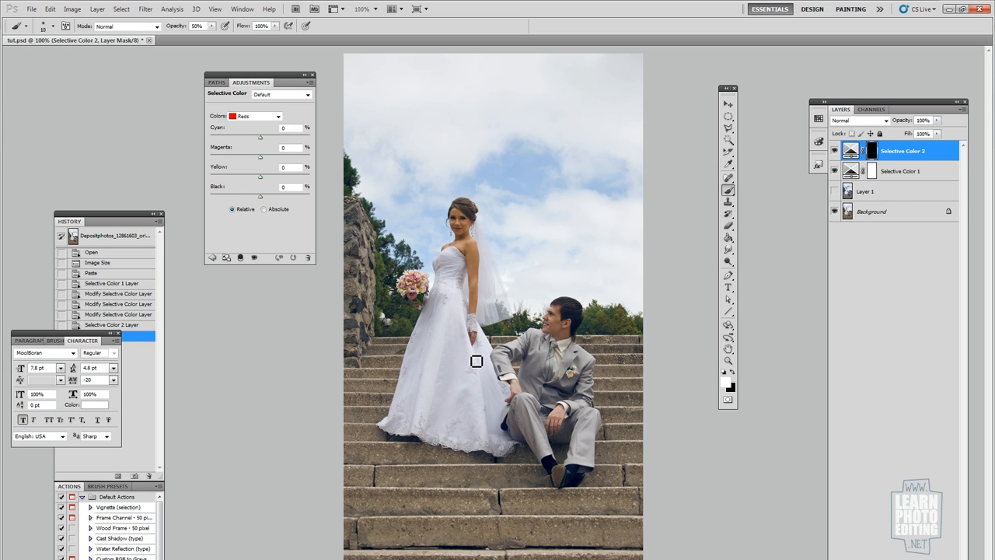
- With the Brush tool ready, give Selective Color 2 +100 black in the Whites range
{"action": "left_click", "coordinate": [55, 26]}
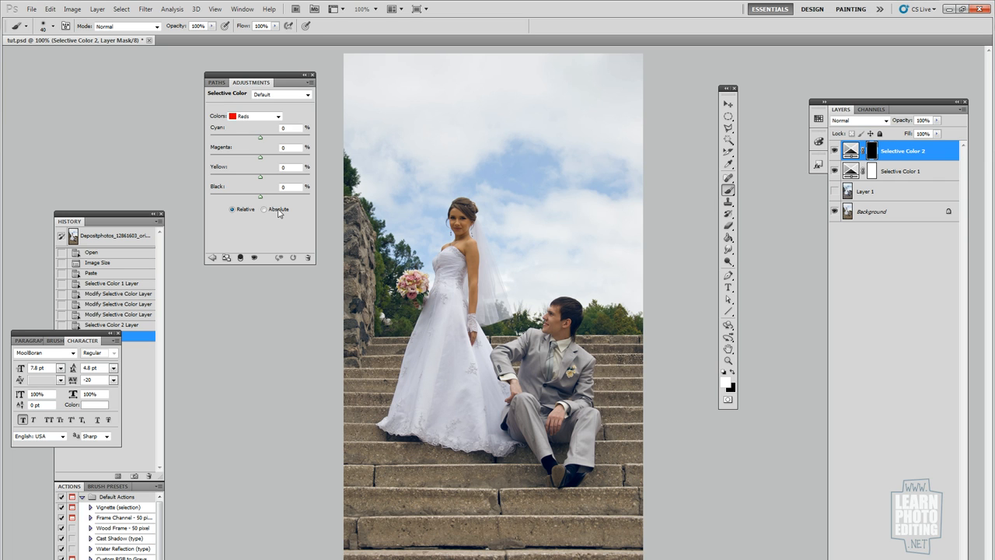
{"action": "left_click_drag", "start_coordinate": [261, 195], "coordinate": [309, 196]}
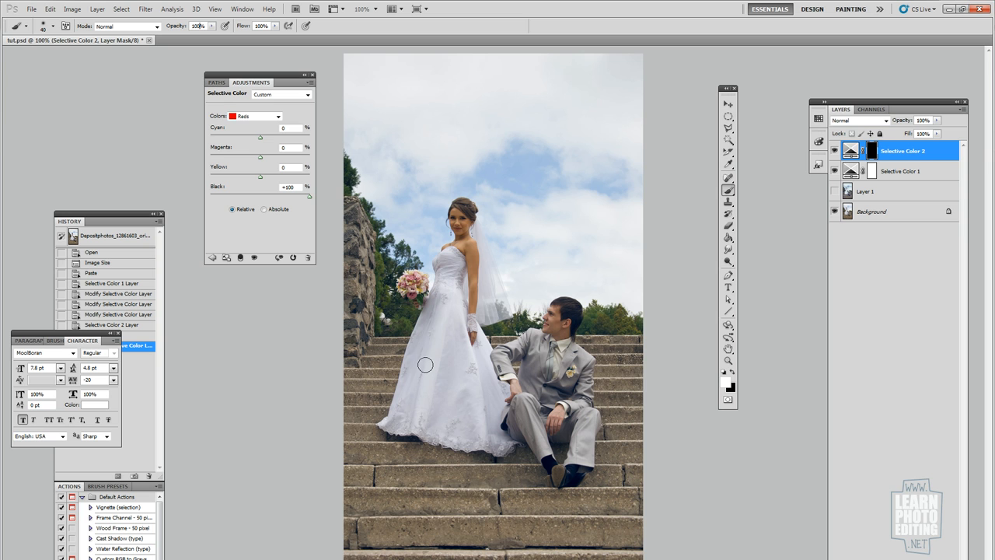
{"action": "mouse_move", "coordinate": [456, 360]}
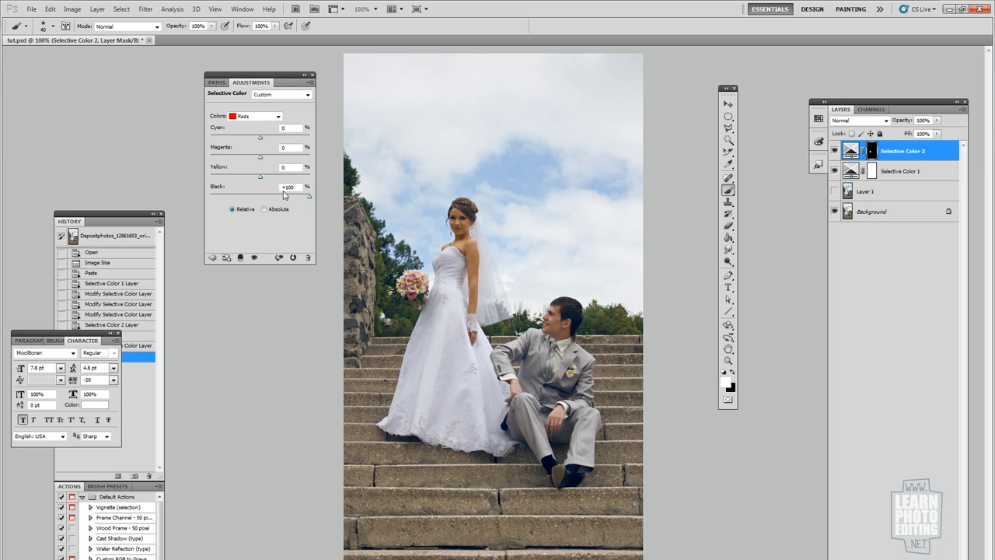
{"action": "left_click", "coordinate": [278, 115]}
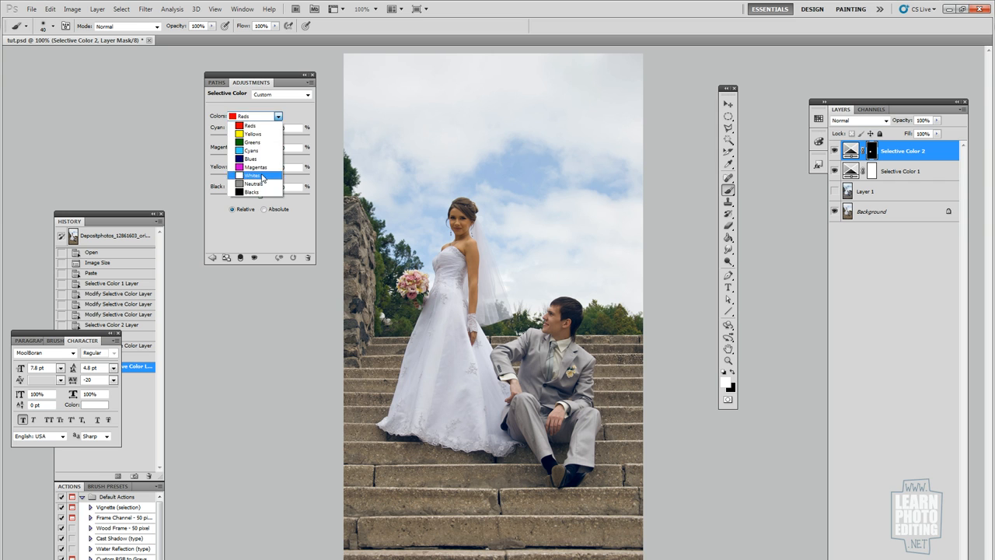
{"action": "left_click", "coordinate": [252, 175]}
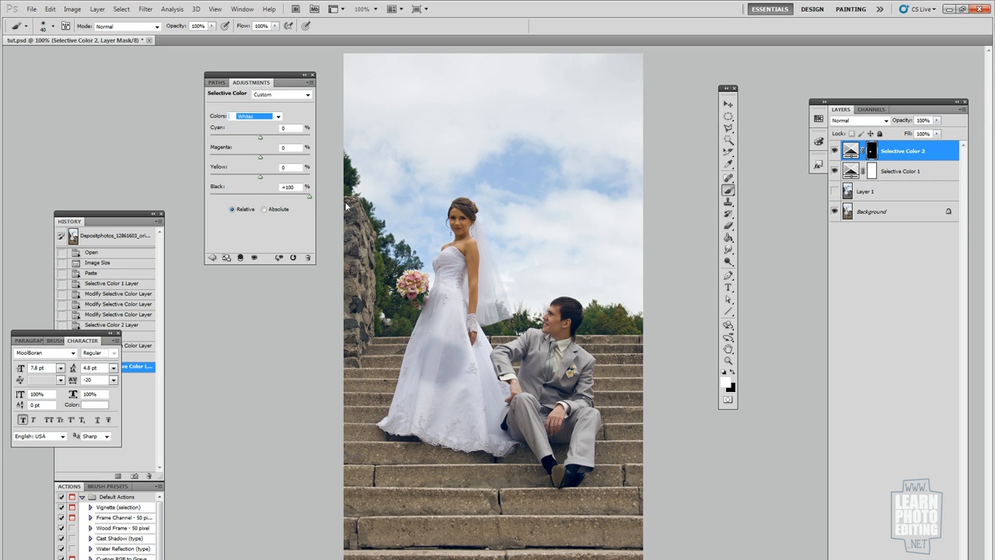
{"action": "mouse_move", "coordinate": [430, 319]}
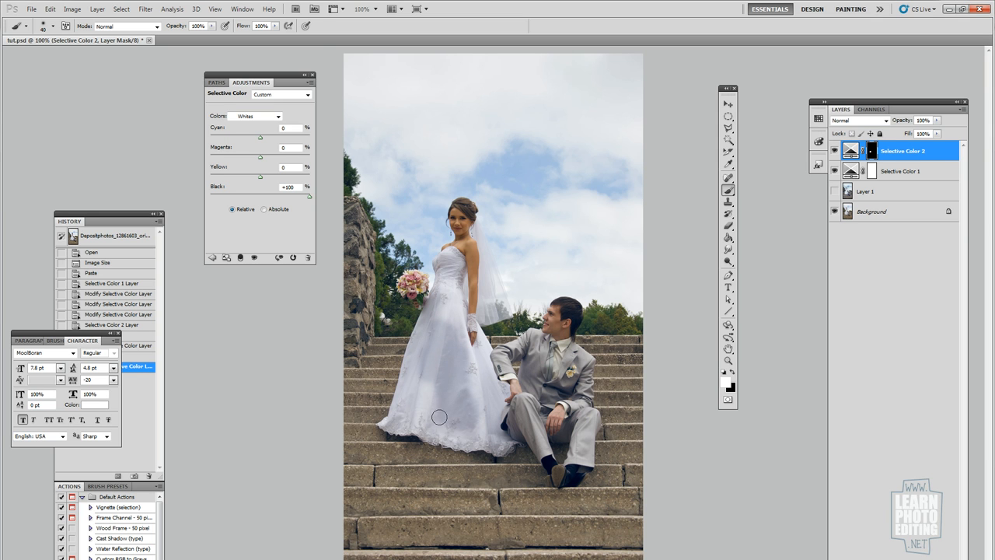
{"action": "left_click", "coordinate": [215, 9]}
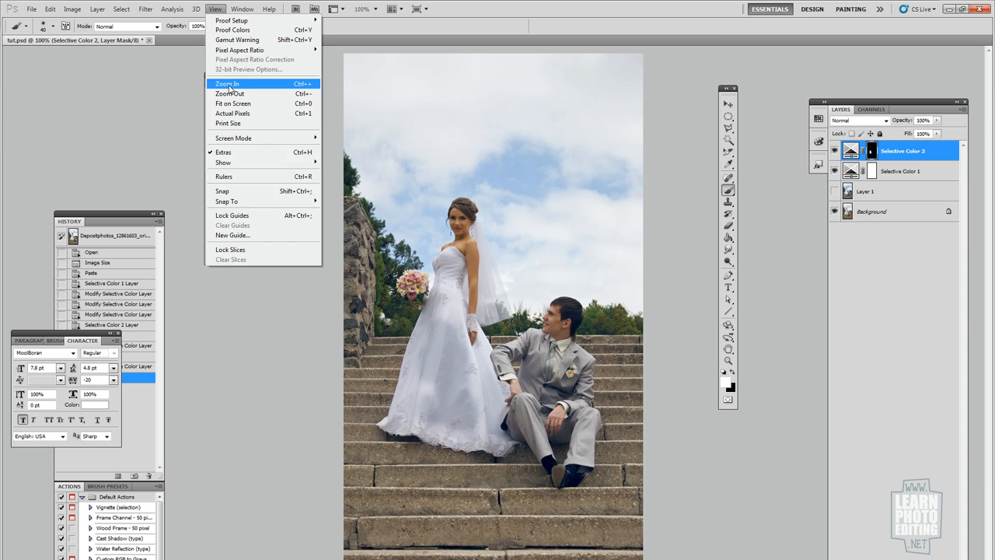
- Zoom in on the couple and paint the adjustment into the mask across the lower dress
{"action": "left_click", "coordinate": [226, 84]}
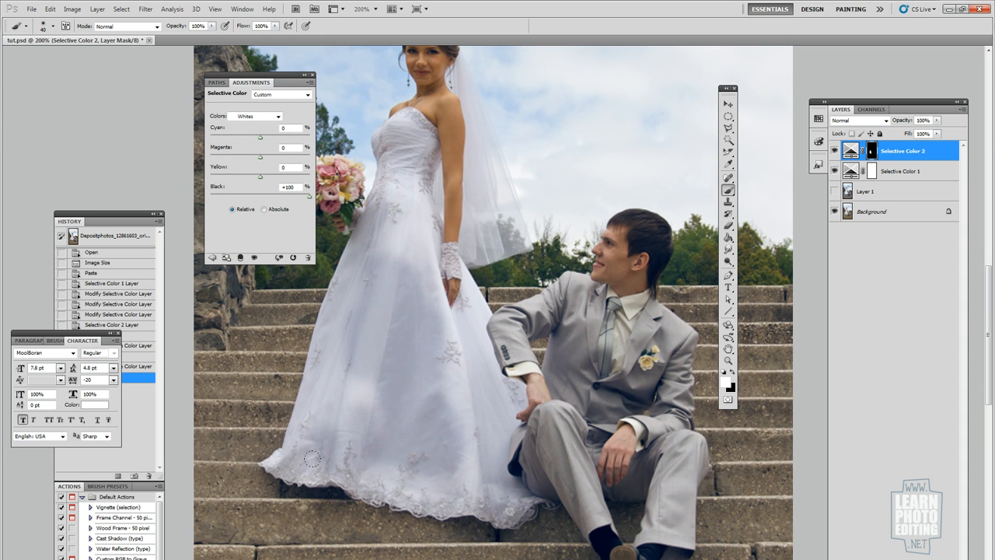
{"action": "left_click_drag", "start_coordinate": [311, 458], "coordinate": [406, 427]}
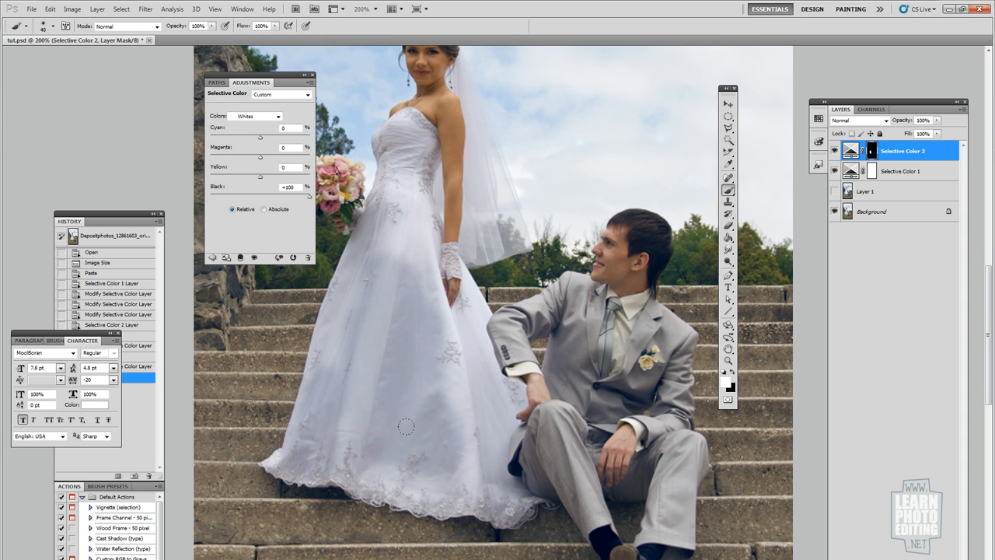
{"action": "left_click_drag", "start_coordinate": [405, 426], "coordinate": [502, 385]}
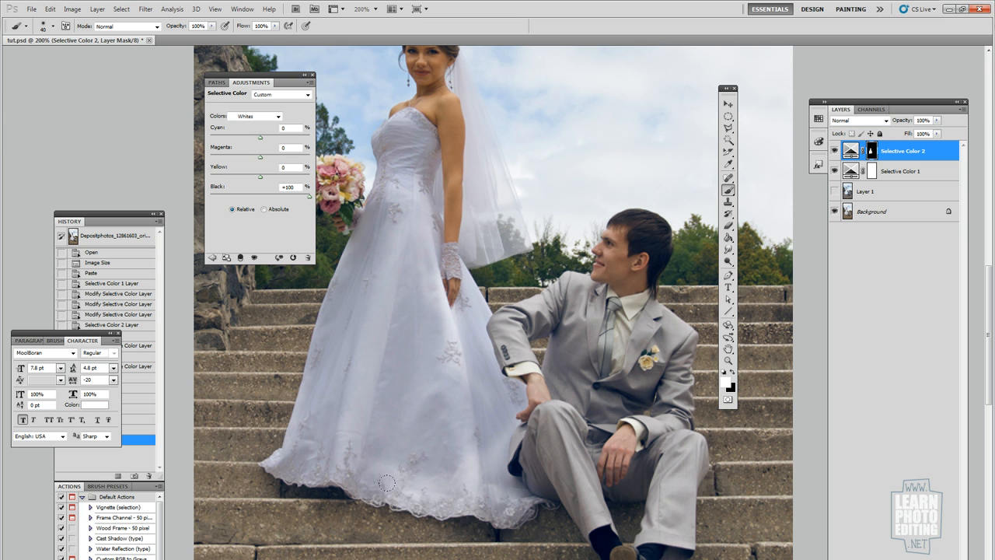
{"action": "mouse_move", "coordinate": [506, 493]}
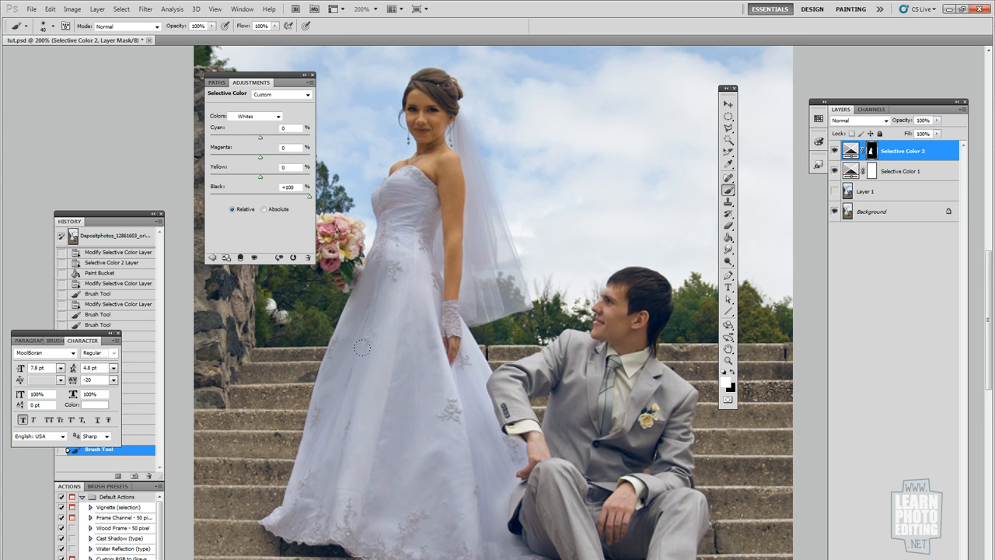
{"action": "mouse_move", "coordinate": [389, 388]}
{"action": "type", "text": "0"}
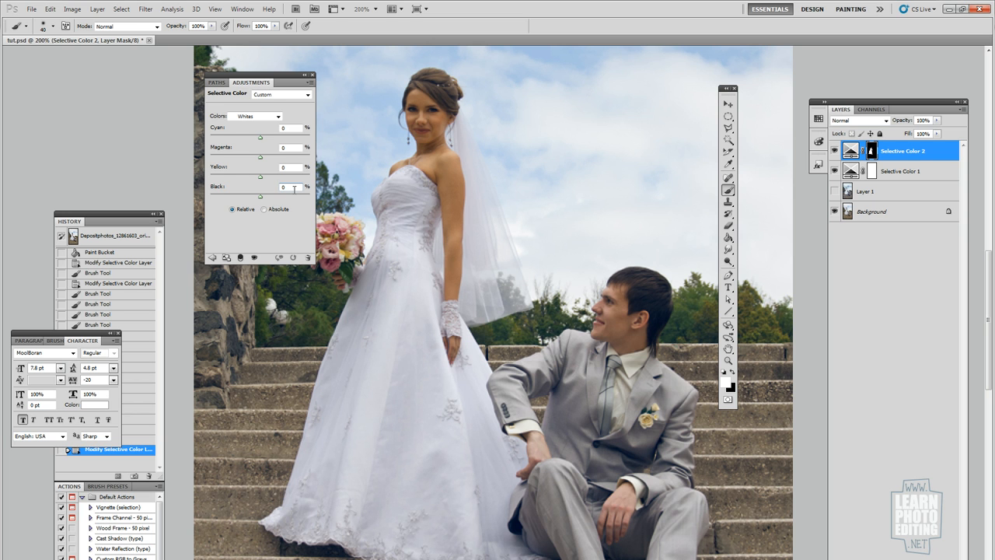
- Set the dress whites to Black -48, compare the layer's effect, and zoom to Print Size
{"action": "left_click", "coordinate": [285, 187]}
{"action": "type", "text": "-65"}
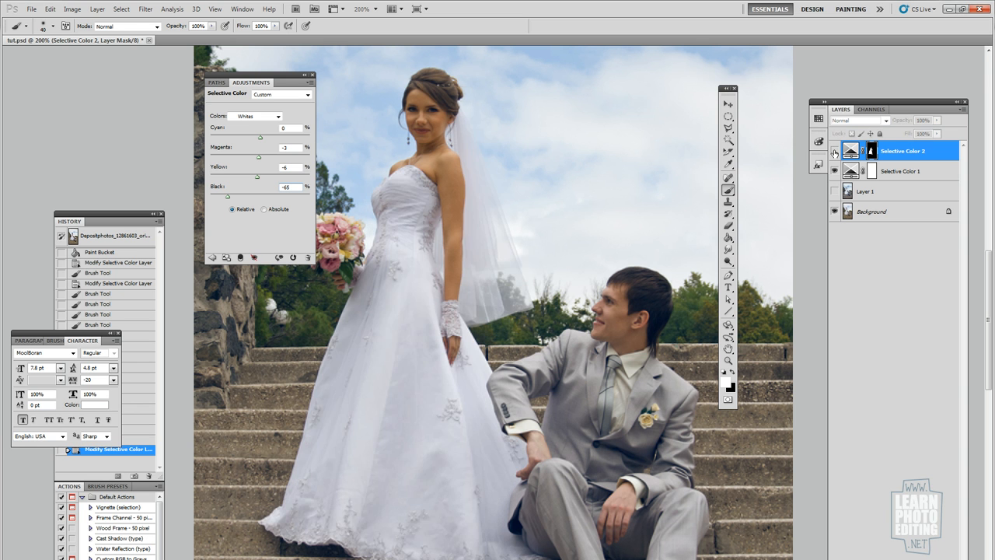
{"action": "left_click", "coordinate": [215, 9]}
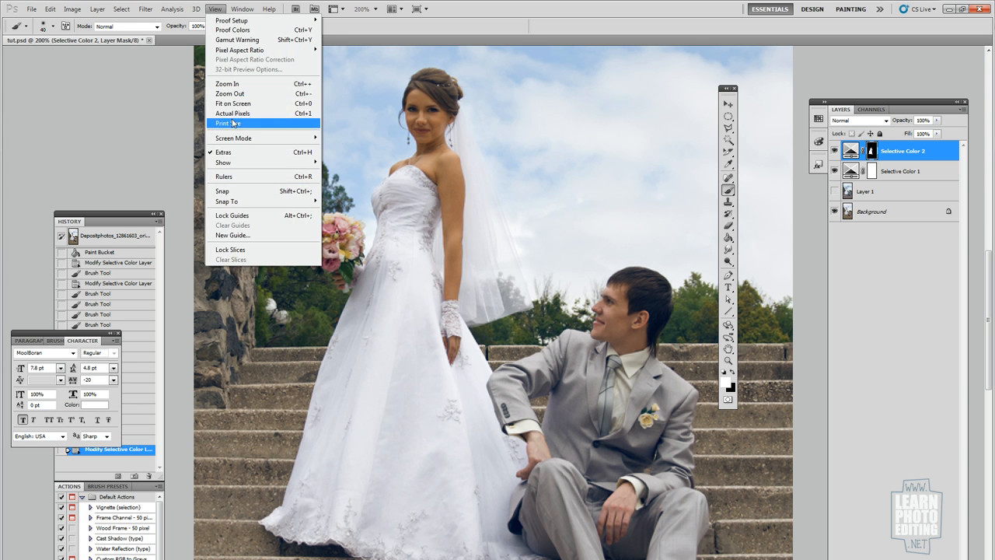
{"action": "left_click", "coordinate": [233, 103]}
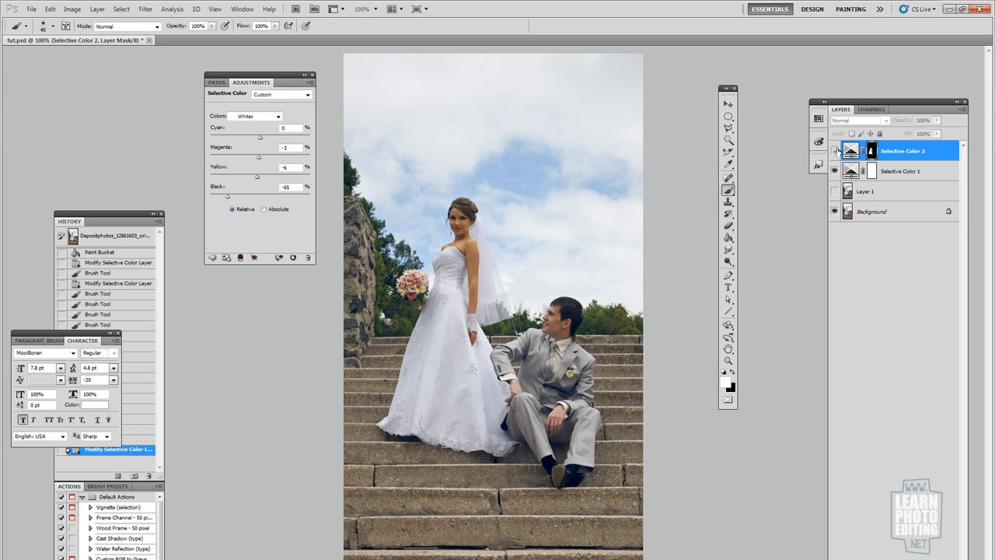
{"action": "mouse_move", "coordinate": [835, 151]}
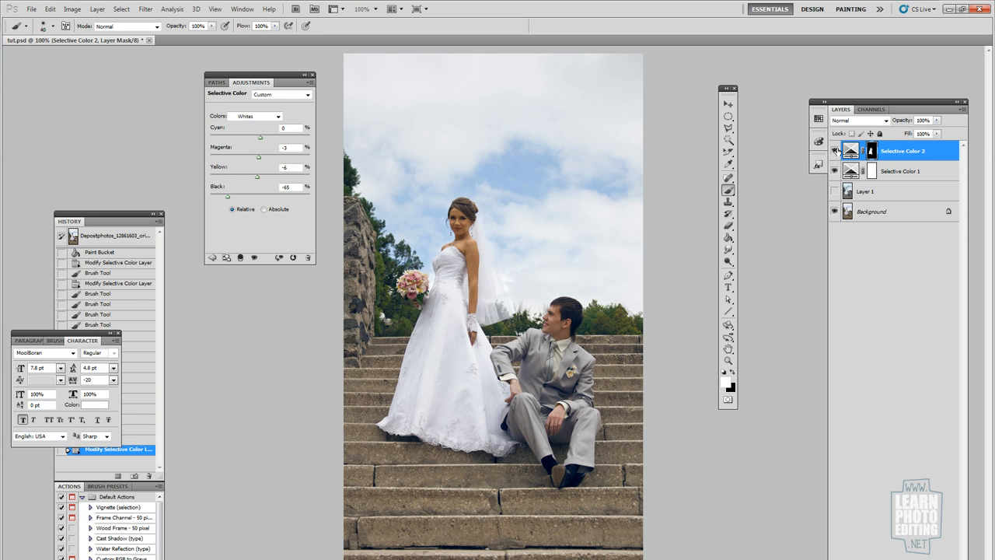
{"action": "mouse_move", "coordinate": [19, 105]}
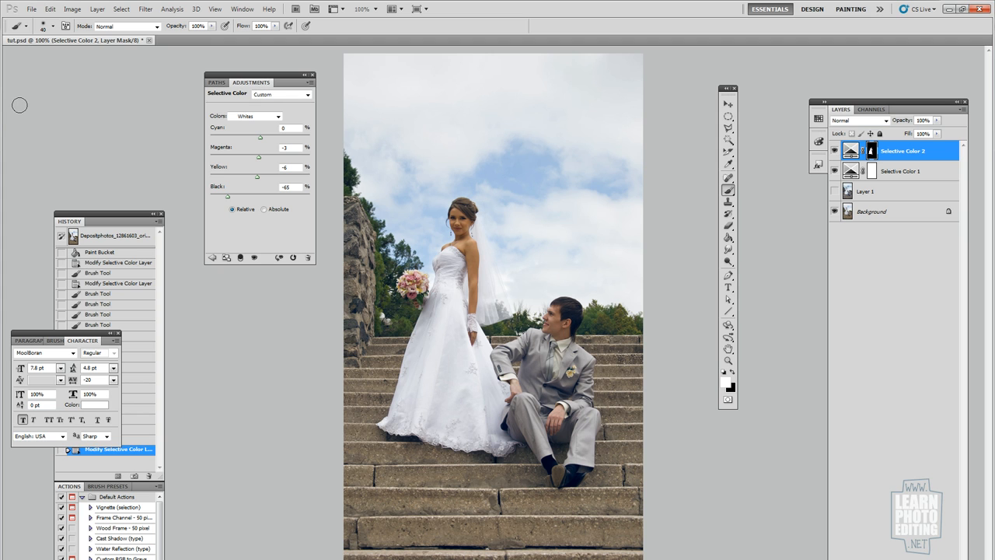
- Create a Color Balance 1 adjustment layer above the Selective Color layers via the Layer menu
{"action": "left_click", "coordinate": [97, 8]}
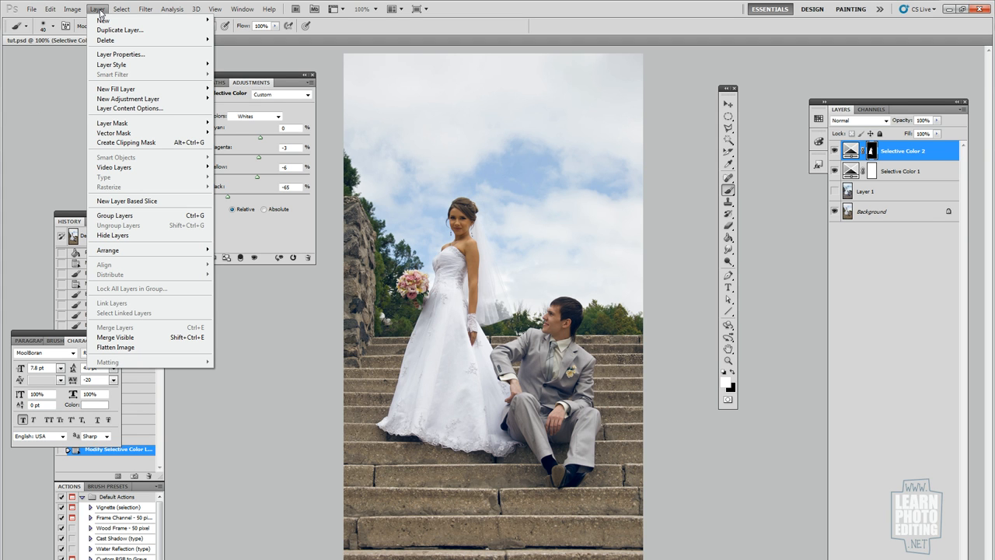
{"action": "mouse_move", "coordinate": [129, 99]}
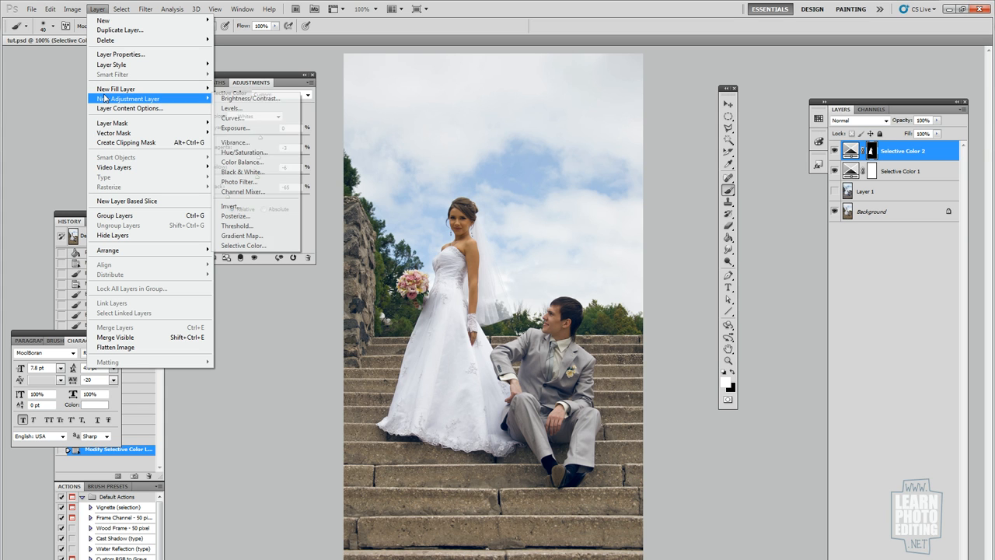
{"action": "mouse_move", "coordinate": [238, 181]}
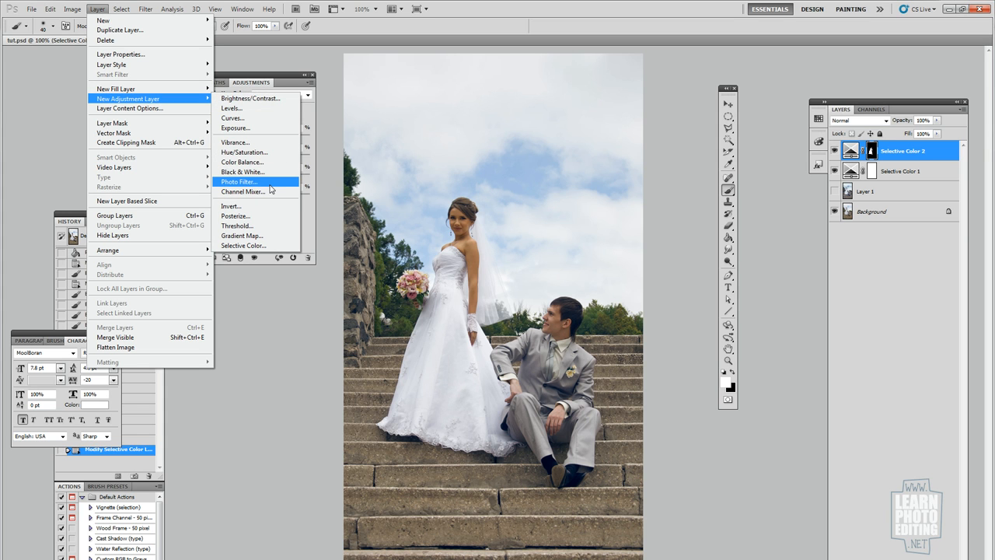
{"action": "mouse_move", "coordinate": [268, 162]}
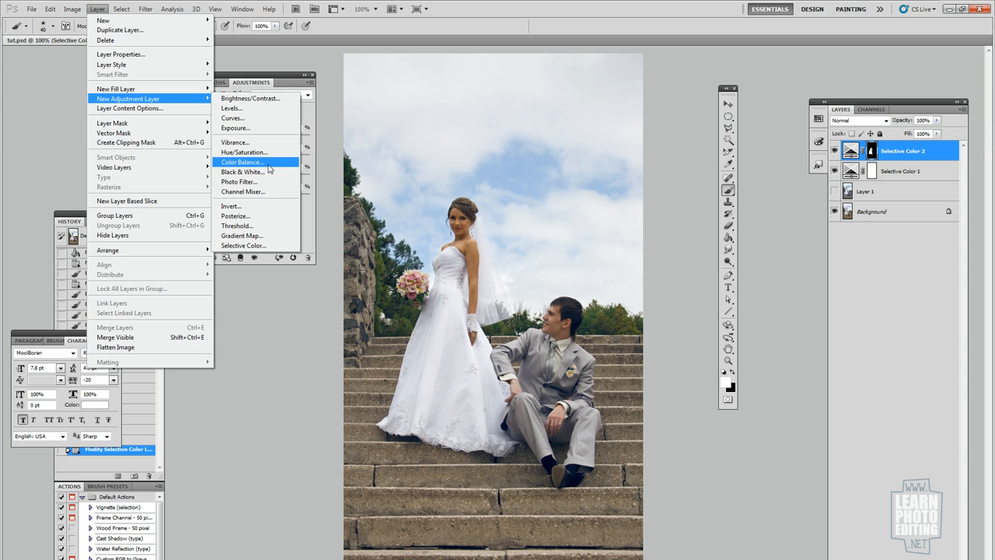
{"action": "left_click", "coordinate": [242, 162]}
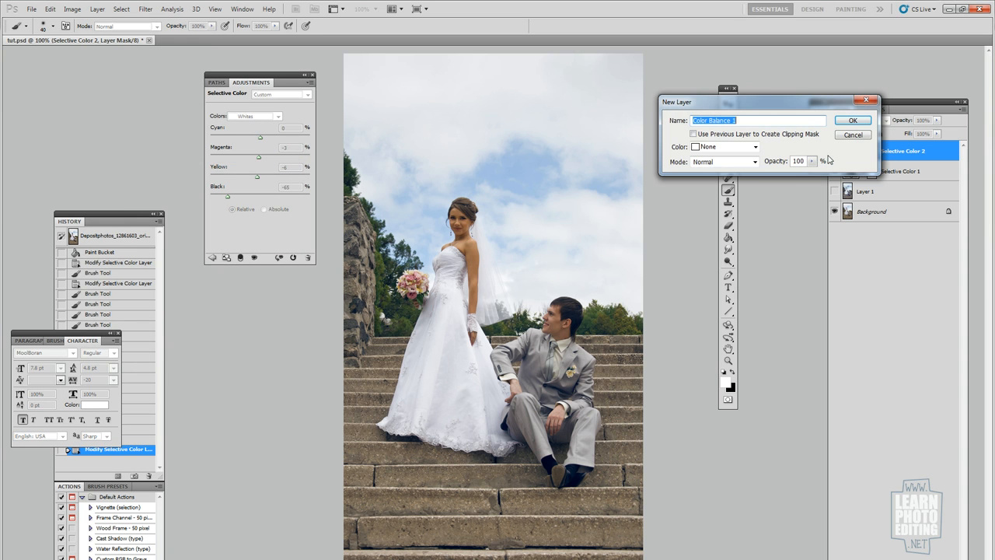
{"action": "left_click", "coordinate": [852, 120]}
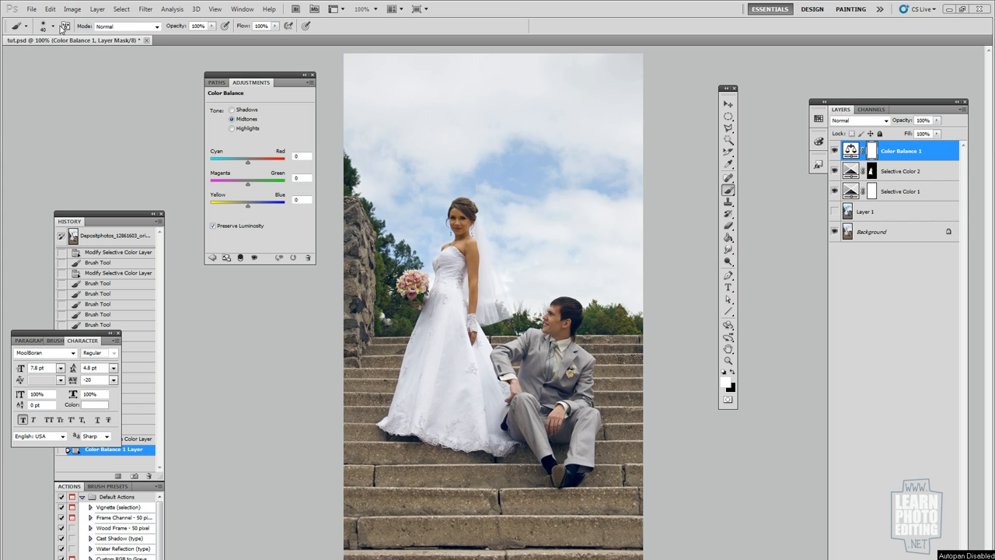
{"action": "mouse_move", "coordinate": [272, 129]}
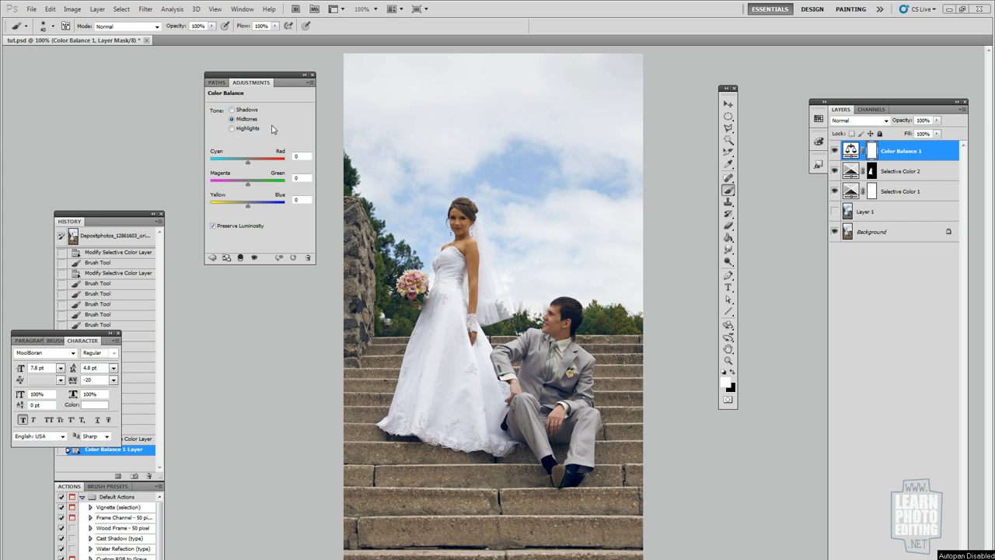
{"action": "mouse_move", "coordinate": [248, 166]}
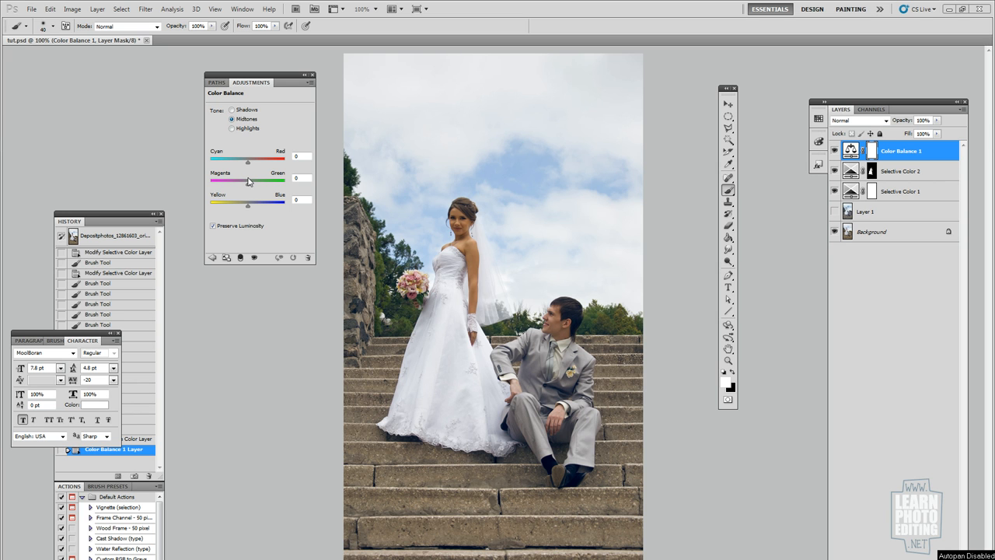
{"action": "mouse_move", "coordinate": [450, 289]}
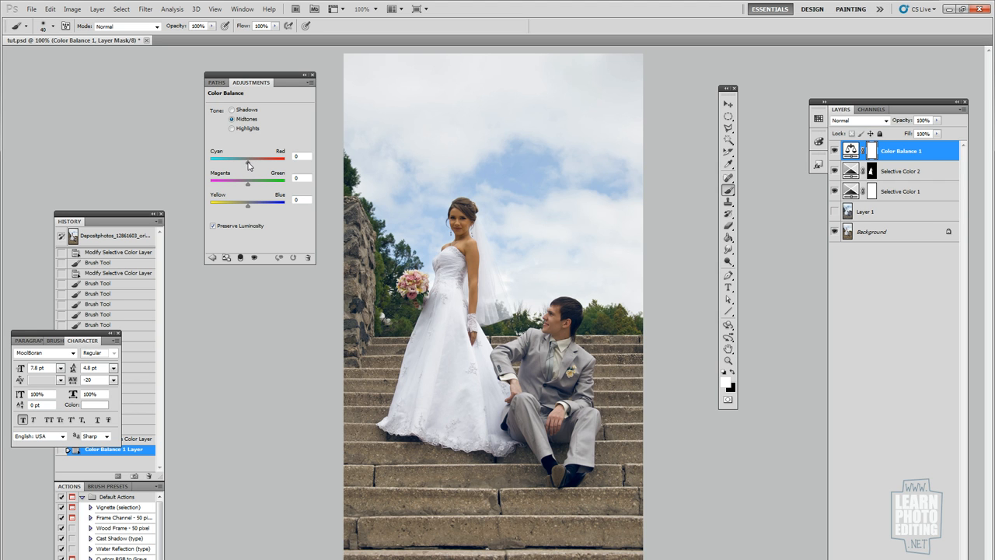
{"action": "left_click", "coordinate": [232, 109]}
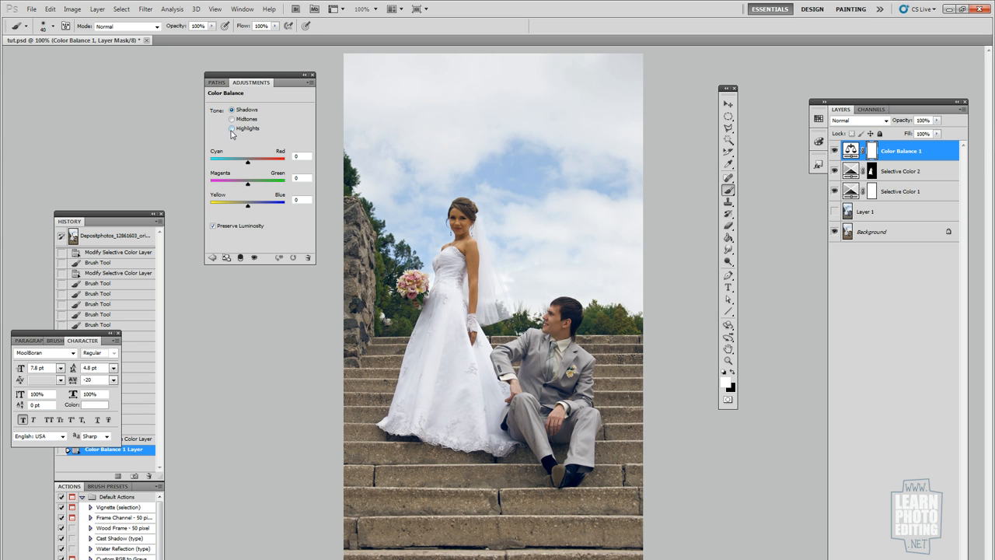
{"action": "left_click", "coordinate": [233, 119]}
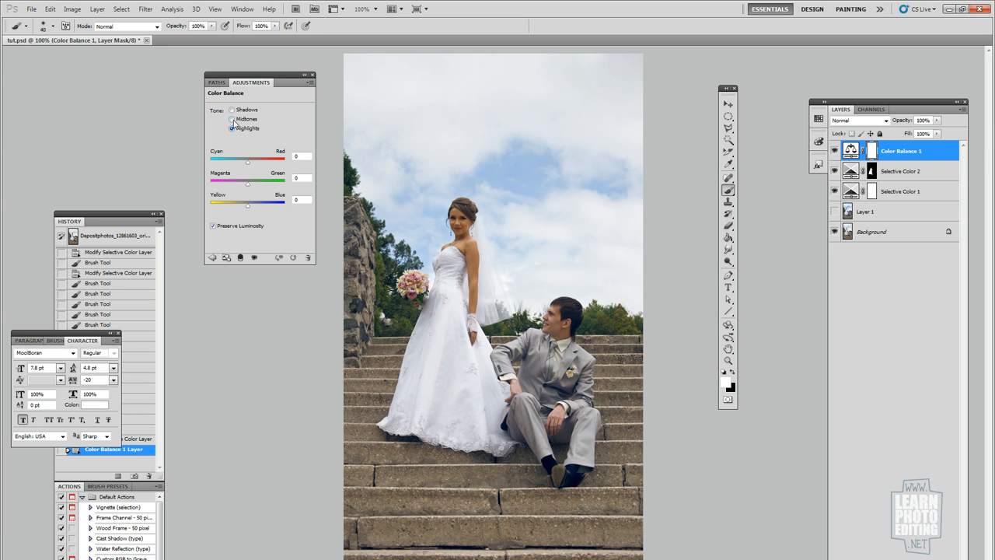
{"action": "left_click", "coordinate": [232, 119]}
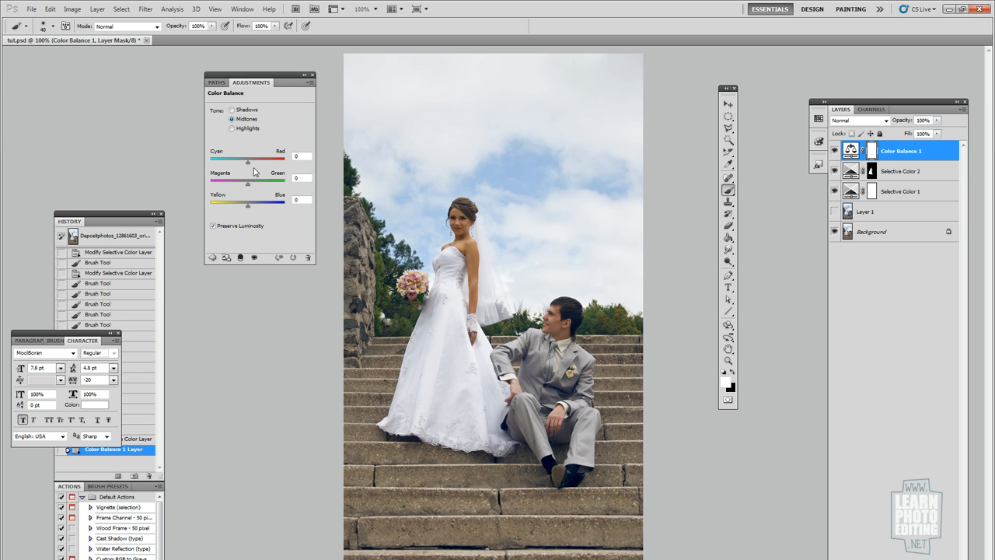
{"action": "left_click_drag", "start_coordinate": [247, 160], "coordinate": [251, 159]}
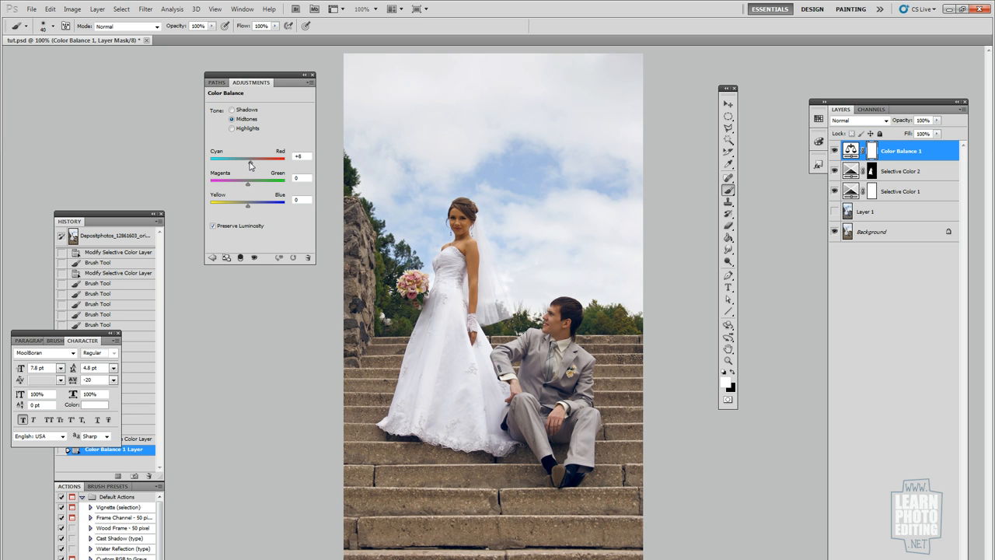
{"action": "left_click_drag", "start_coordinate": [251, 157], "coordinate": [252, 157]}
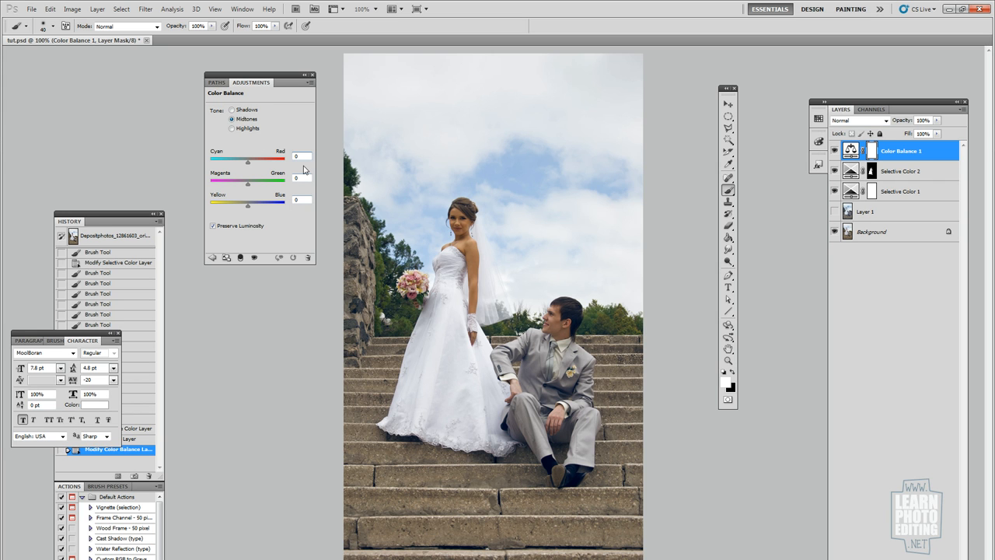
{"action": "mouse_move", "coordinate": [242, 174]}
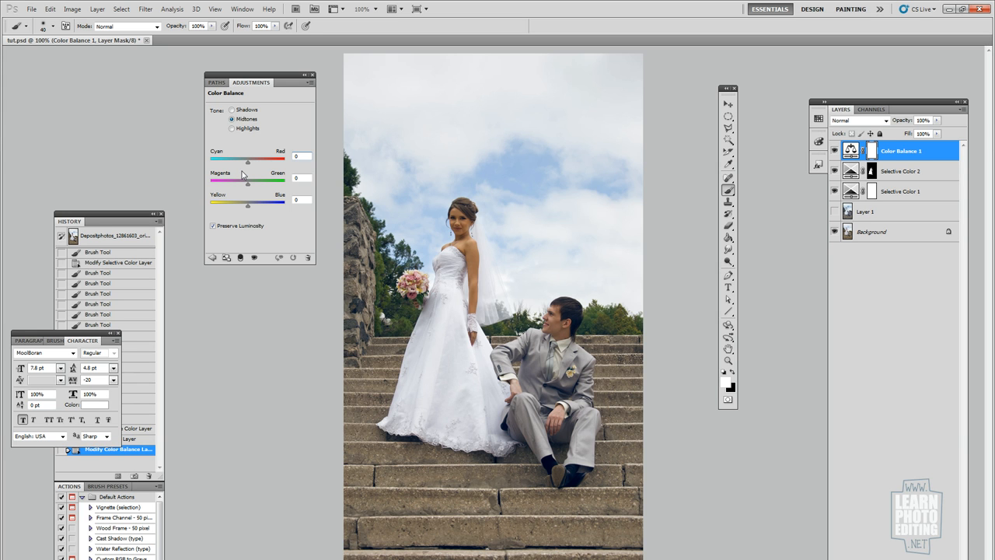
{"action": "mouse_move", "coordinate": [259, 182]}
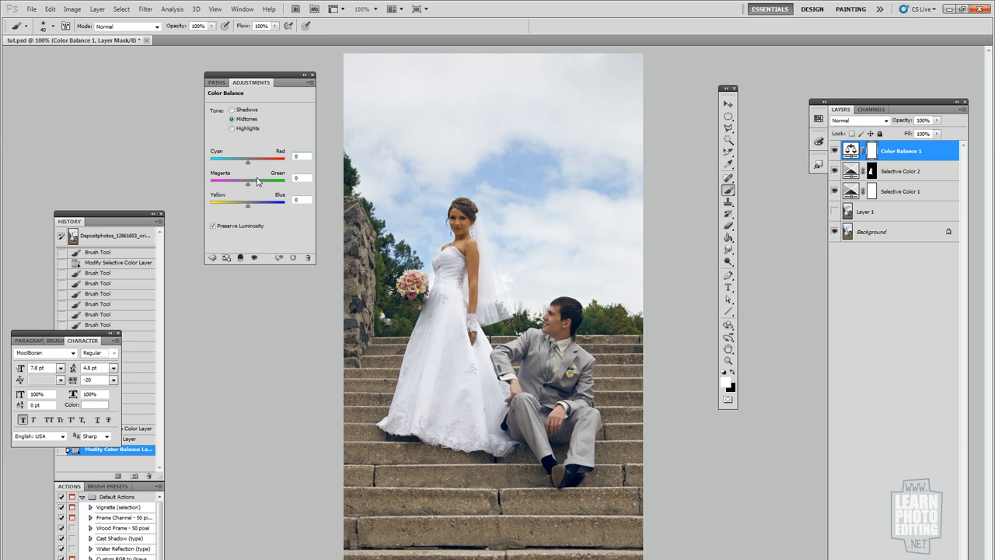